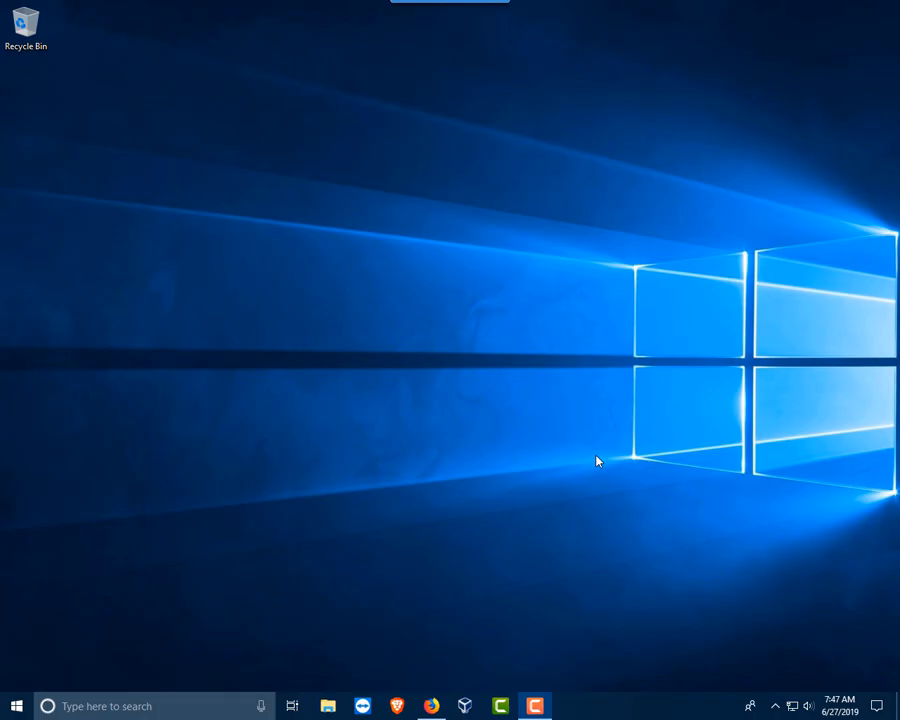
pyautogui.moveTo(431, 706)
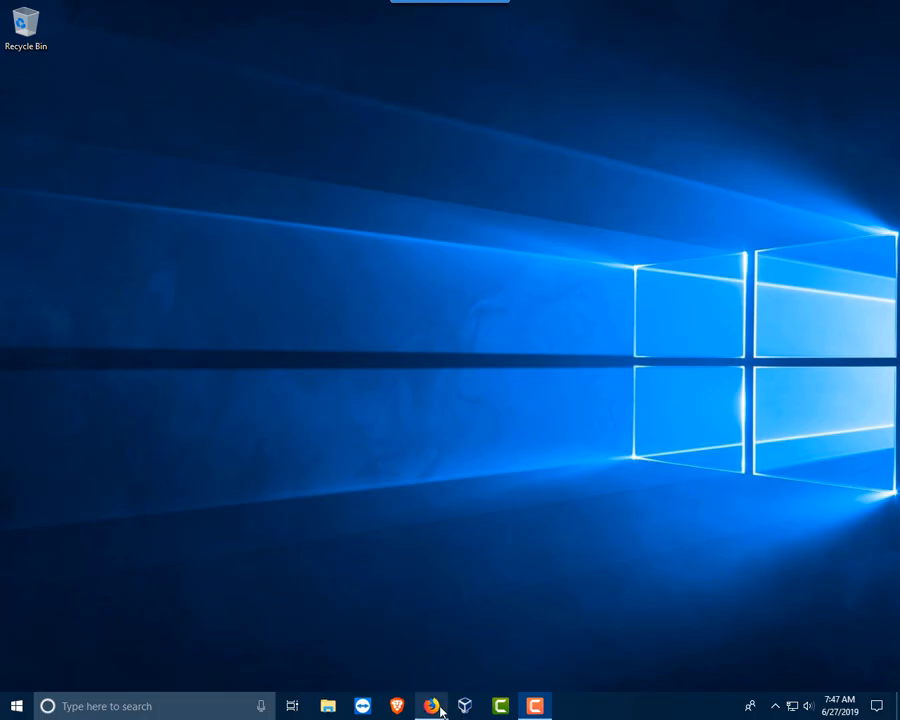
pyautogui.click(432, 706)
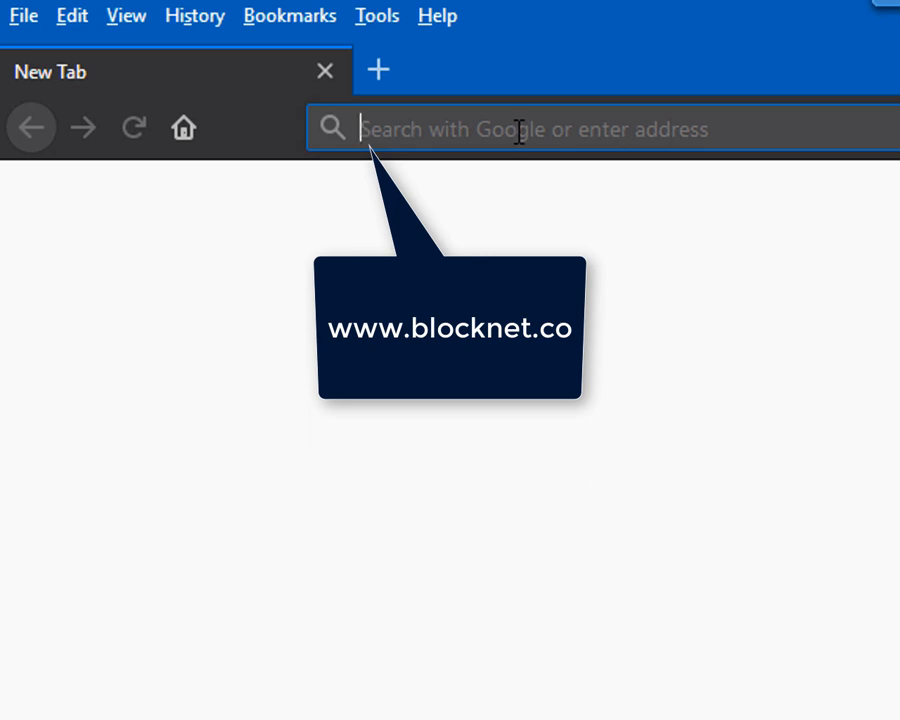
pyautogui.write('www.bloc')
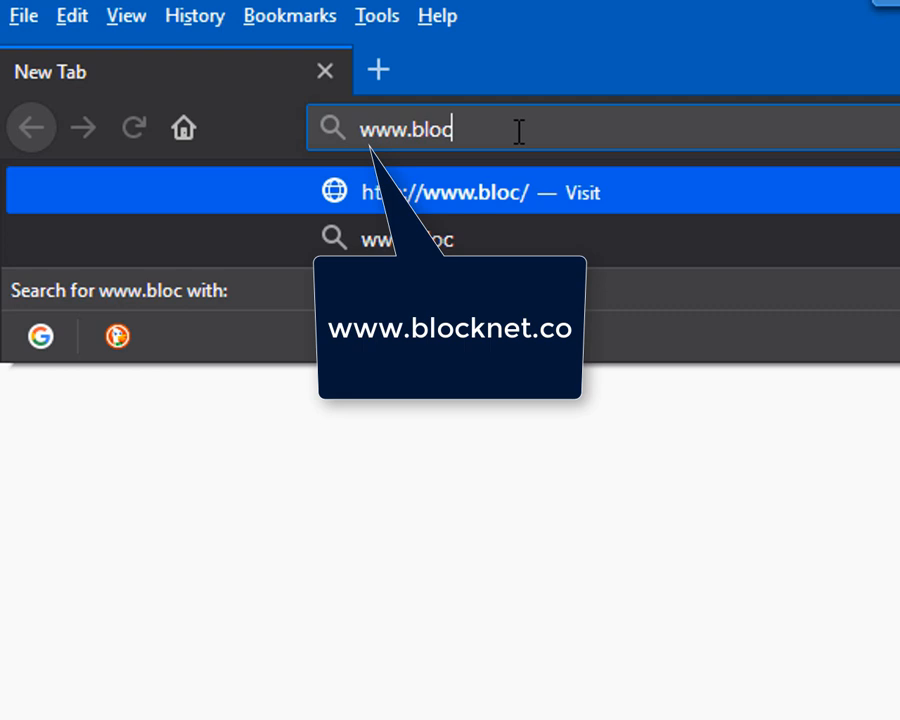
pyautogui.write('knet.')
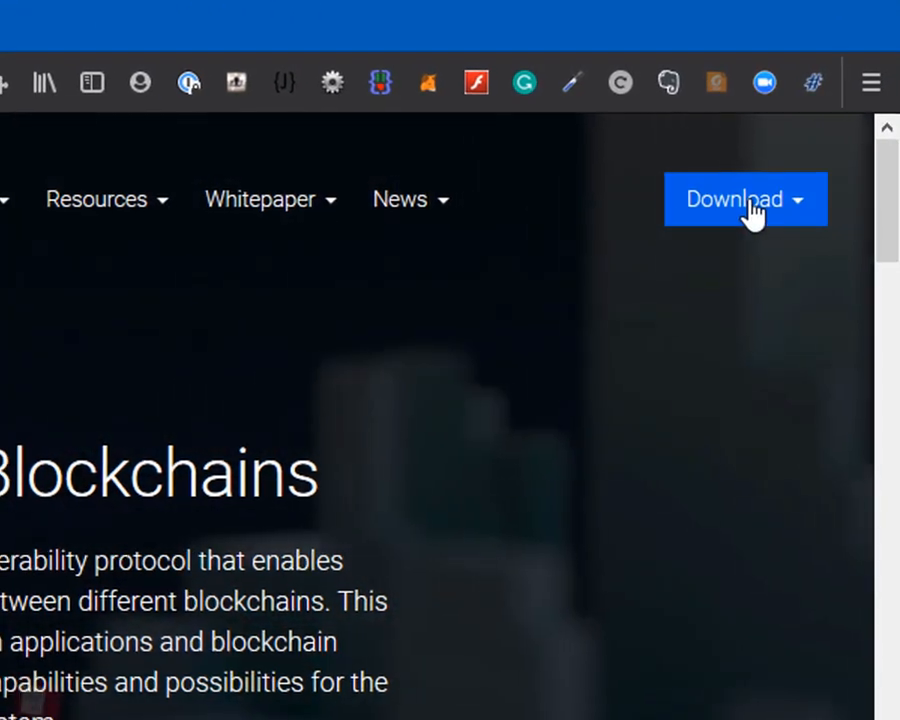
# - Show the downloads table listing Wallet and Block DX for Windows, Mac and Linux
pyautogui.click(745, 200)
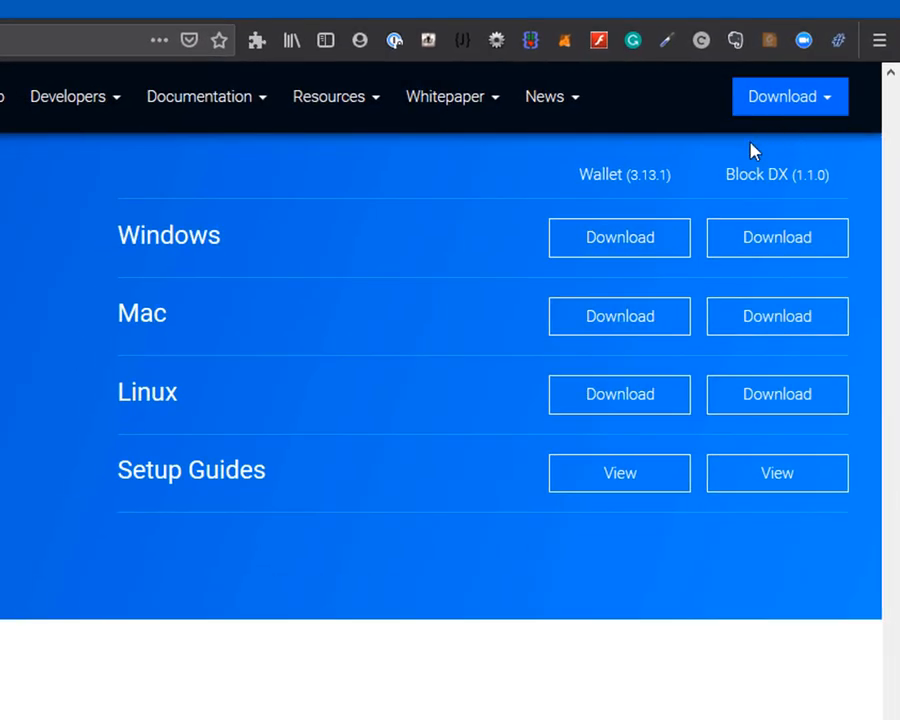
pyautogui.moveTo(228, 255)
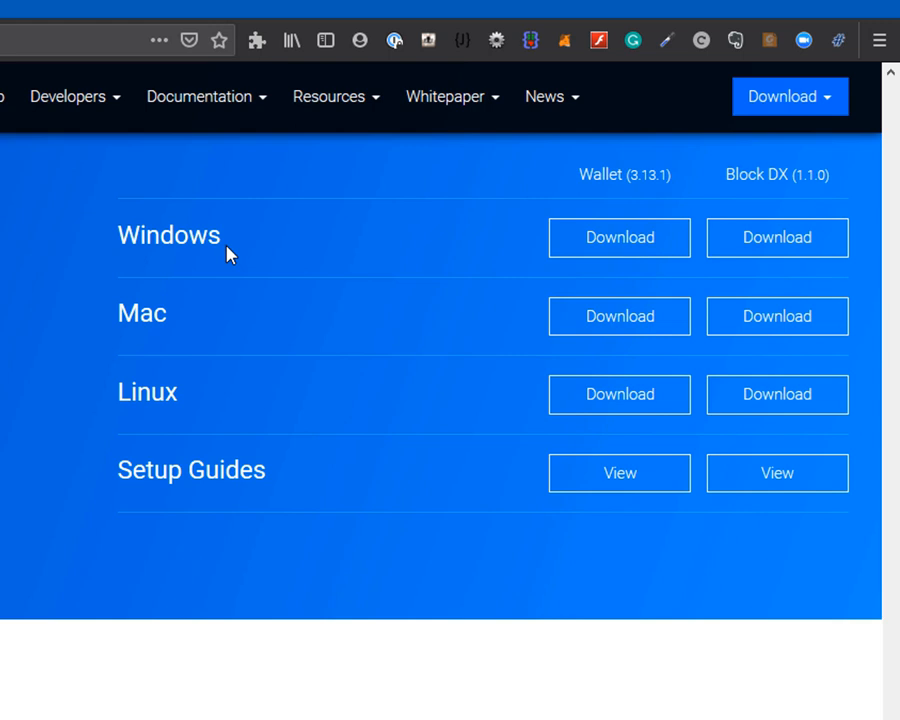
pyautogui.moveTo(203, 335)
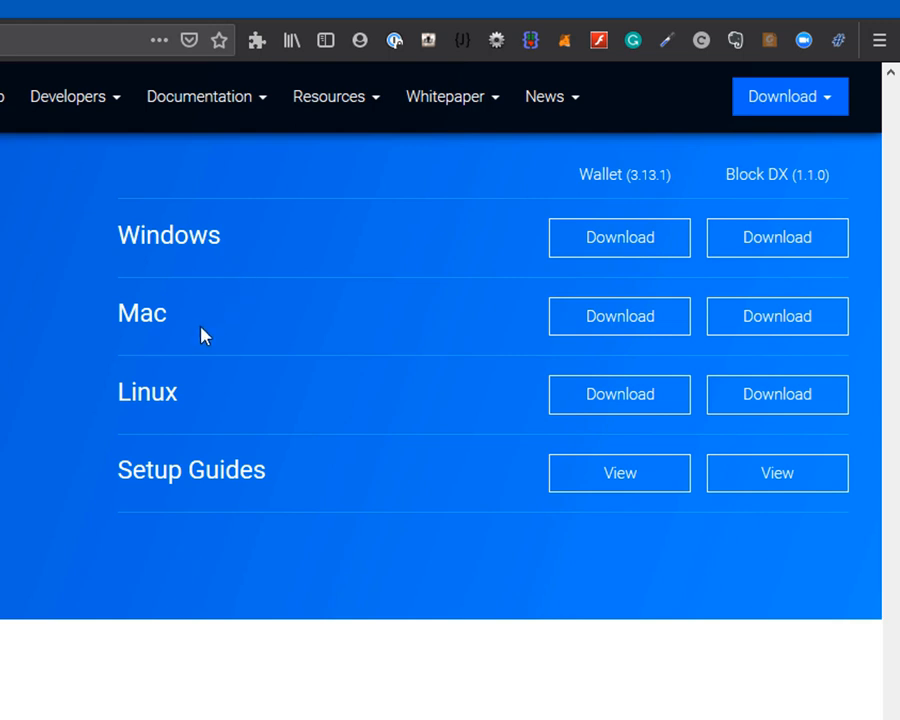
pyautogui.moveTo(222, 416)
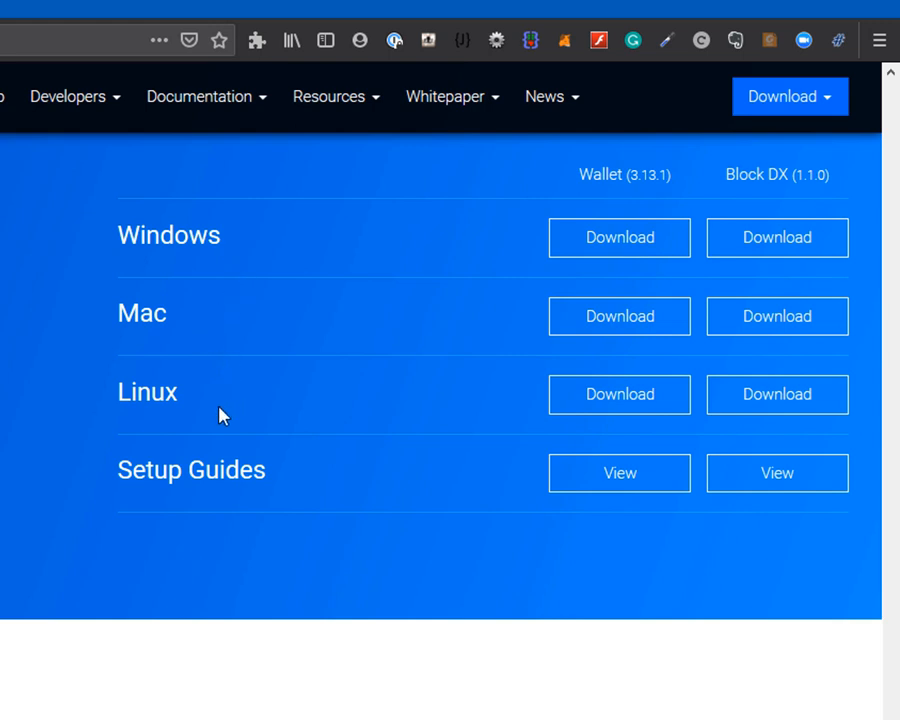
pyautogui.moveTo(290, 477)
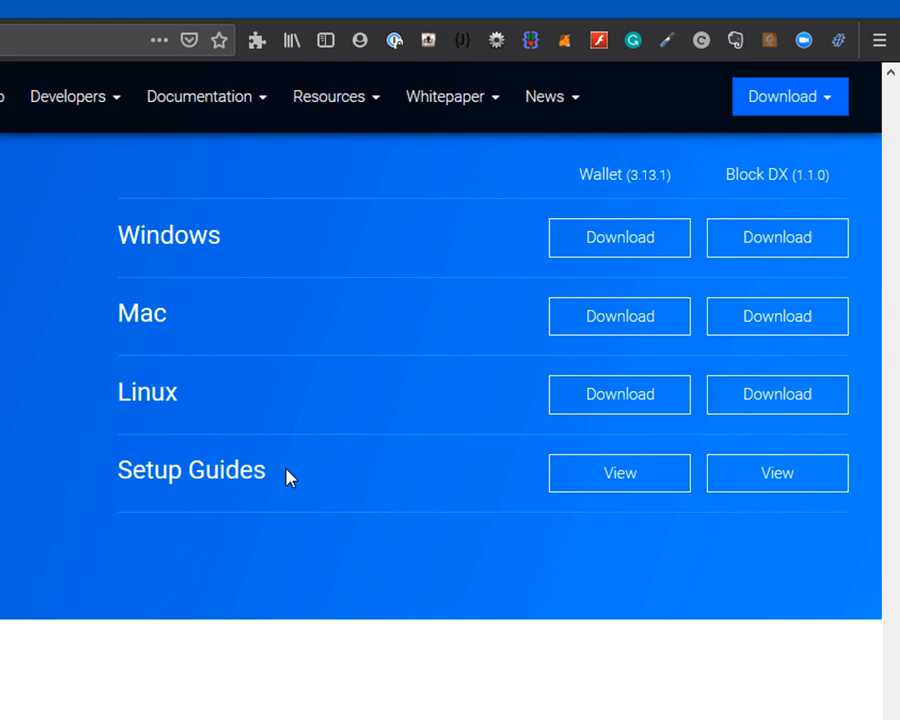
pyautogui.moveTo(379, 408)
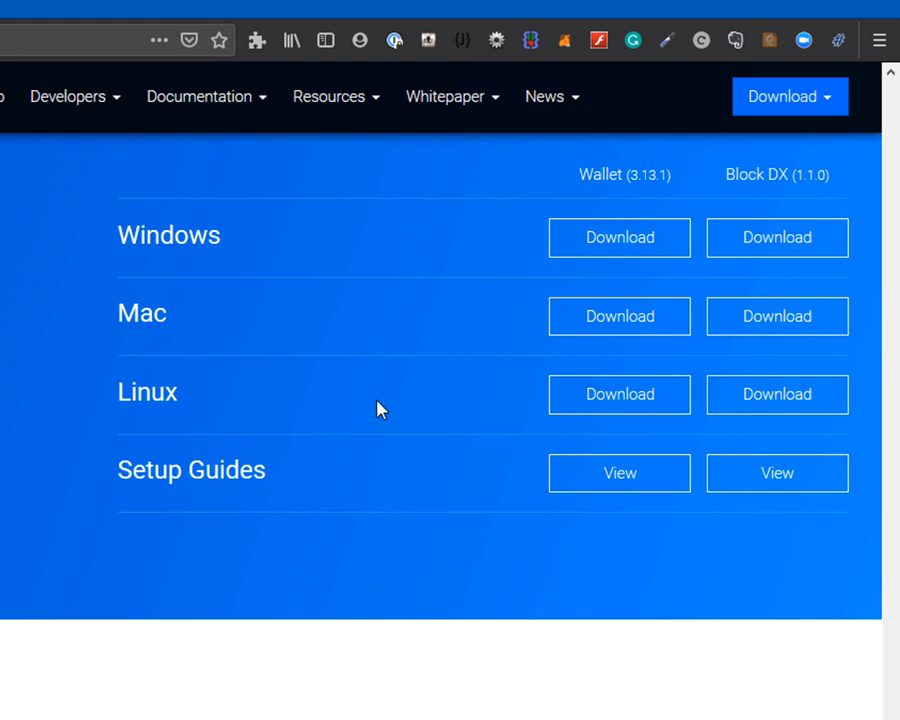
pyautogui.moveTo(510, 333)
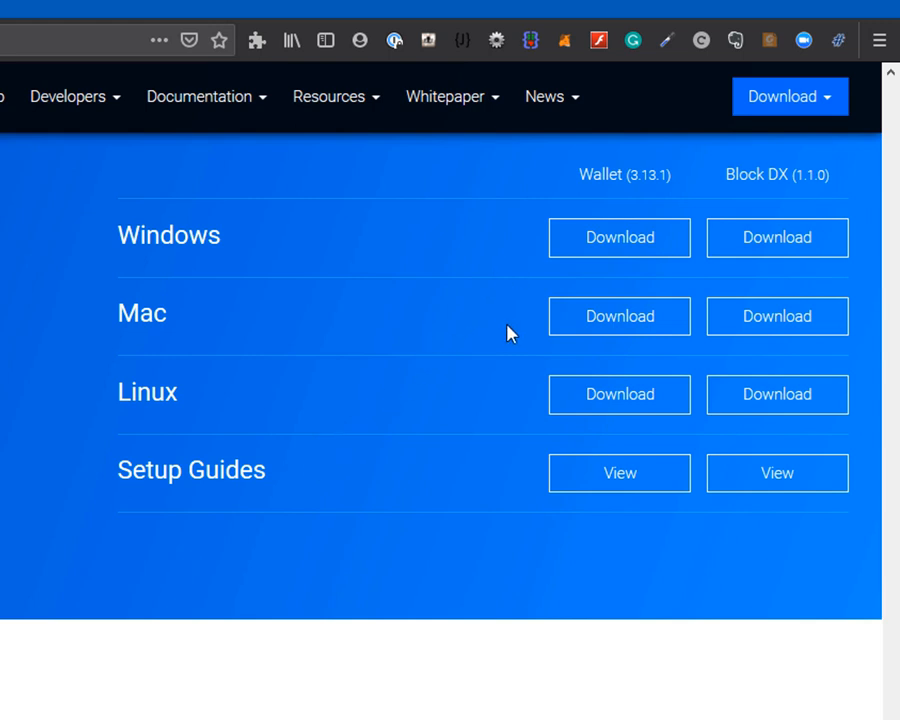
pyautogui.moveTo(510, 418)
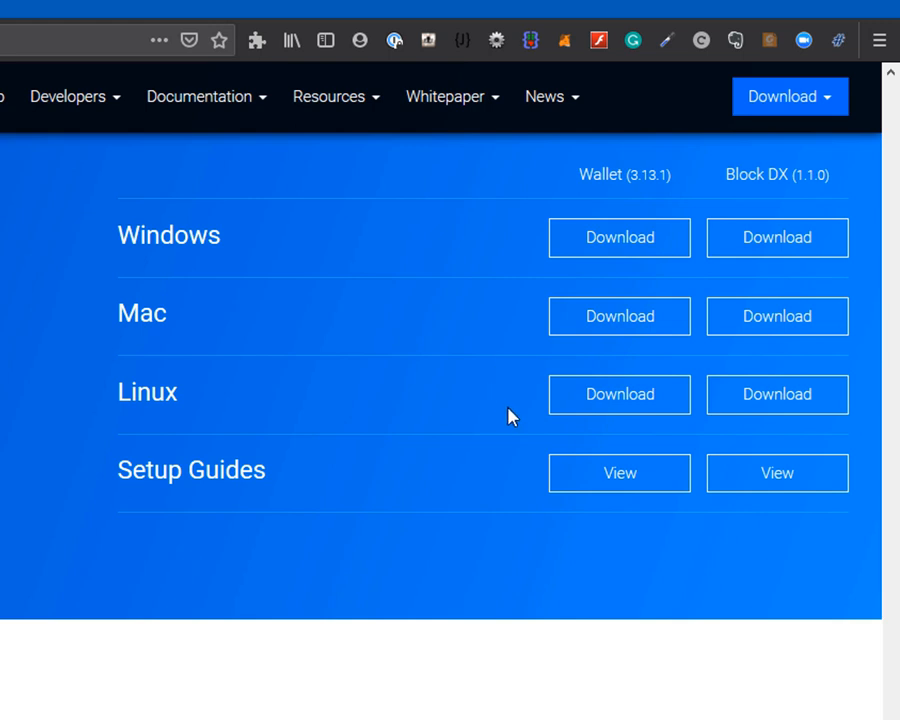
pyautogui.moveTo(526, 489)
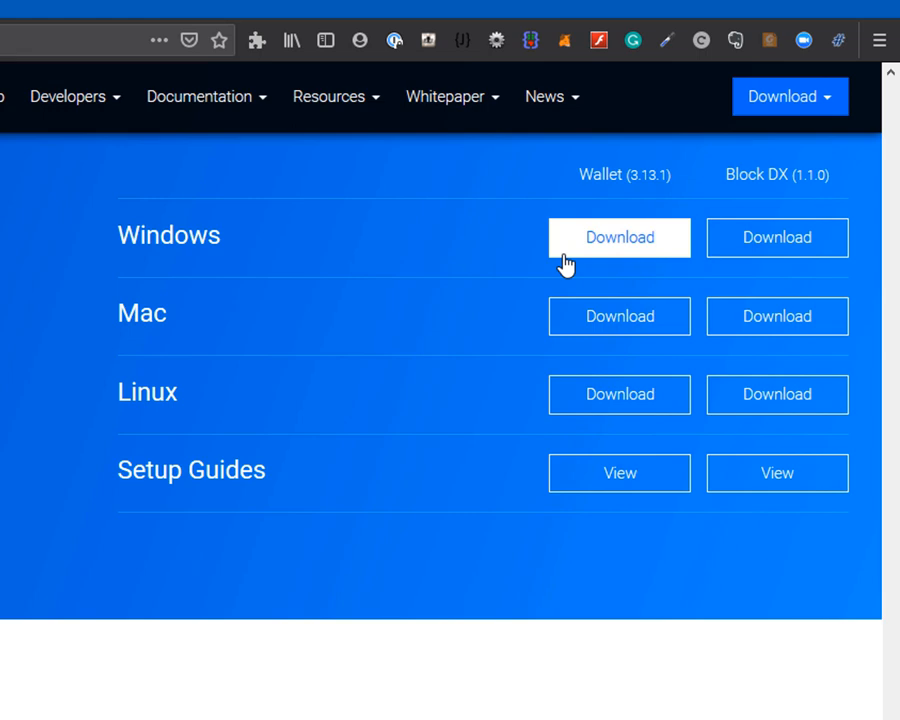
# - Download and save the Windows wallet installer blocknetdx-3.13.1-win64-setup-unsigned.exe
pyautogui.click(619, 237)
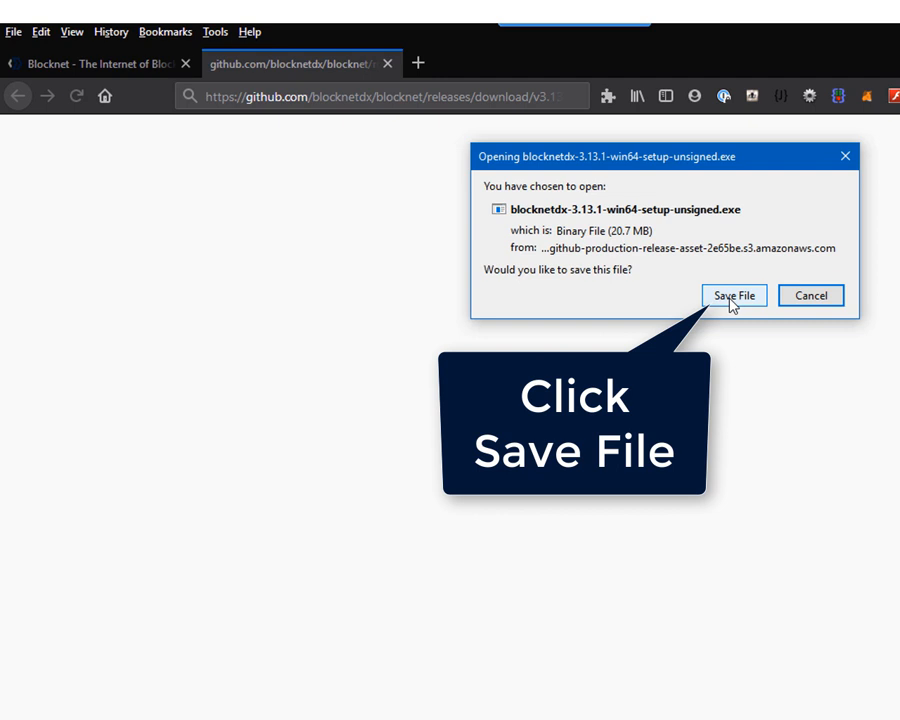
pyautogui.click(734, 295)
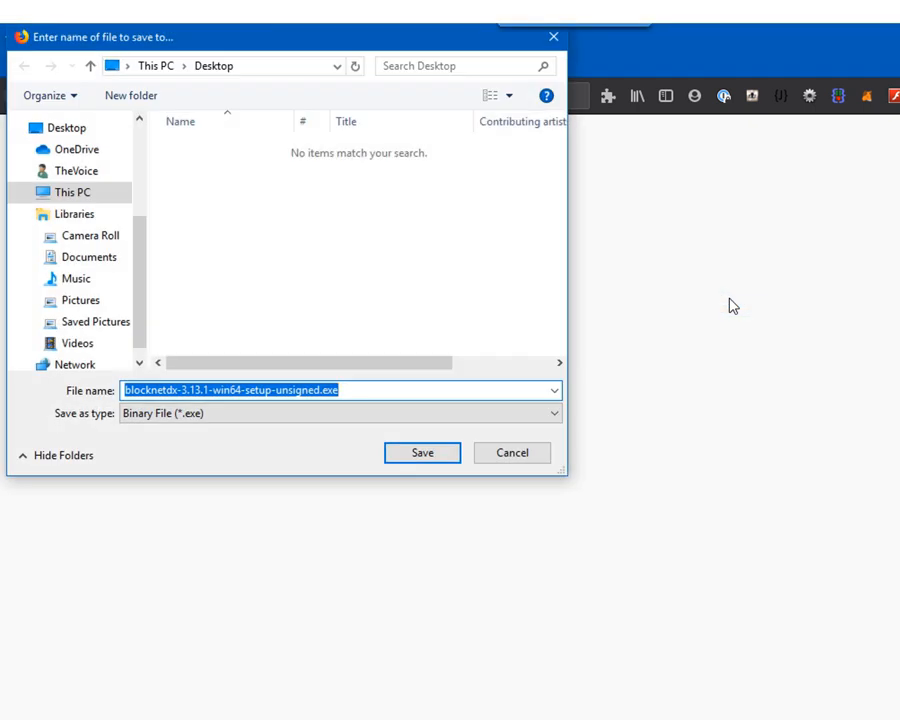
pyautogui.moveTo(150, 82)
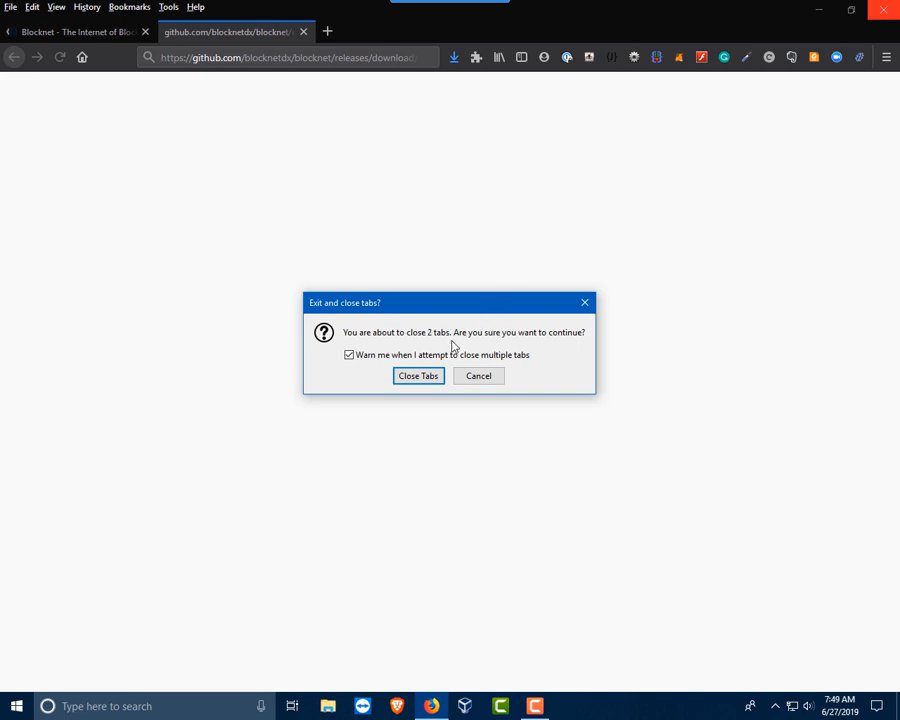
# - Close Firefox with both tabs and drag the blocknetdx installer to mid-desktop
pyautogui.click(418, 375)
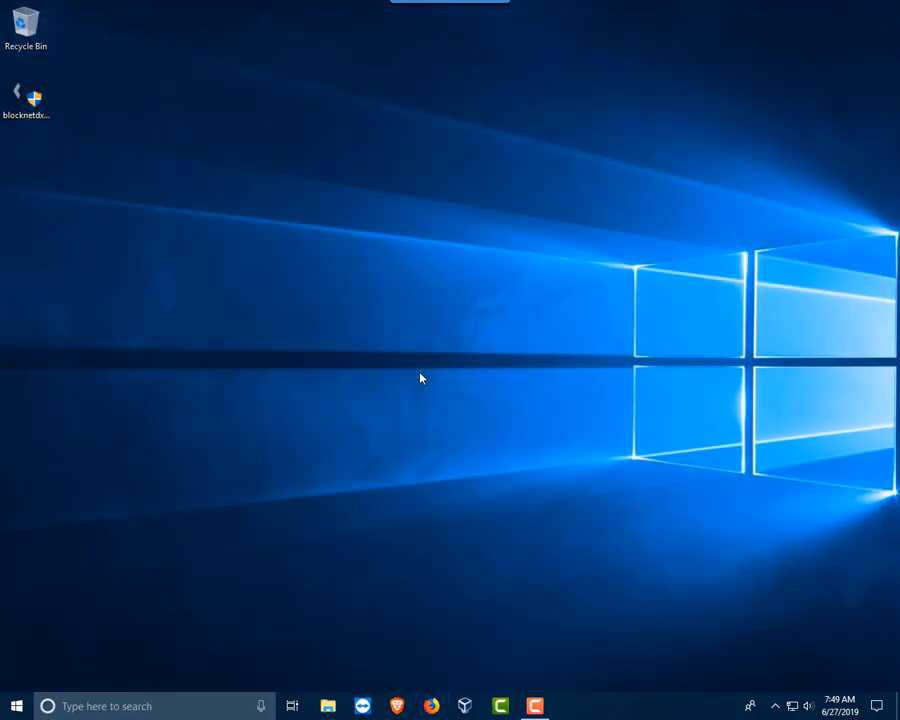
pyautogui.click(26, 97)
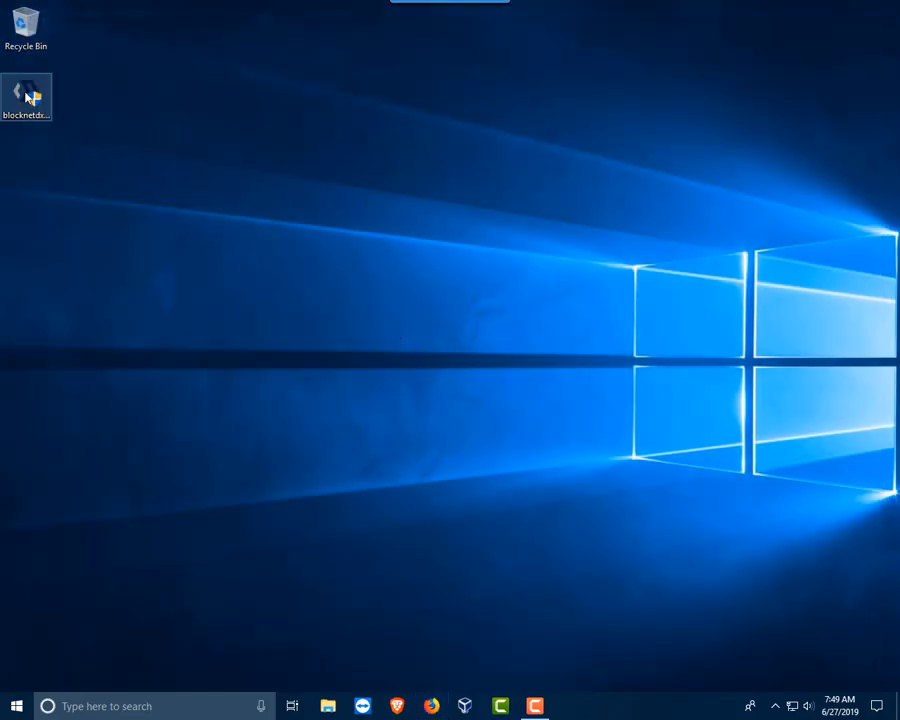
pyautogui.moveTo(27, 97); pyautogui.dragTo(388, 300)
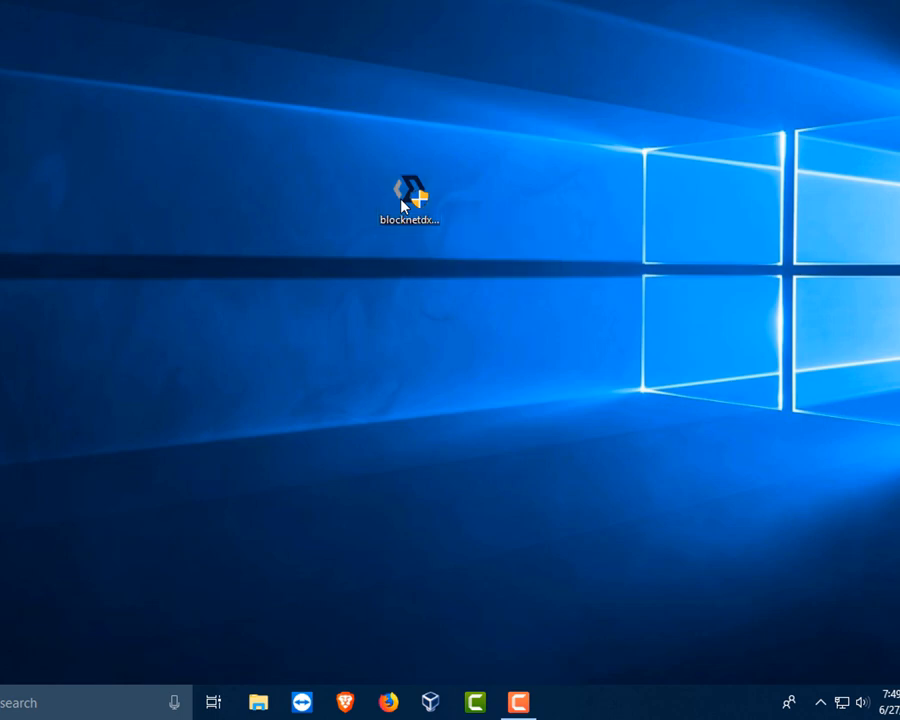
# - Run the blocknetdx installer, choosing Run anyway past SmartScreen and approving UAC
pyautogui.doubleClick(409, 194)
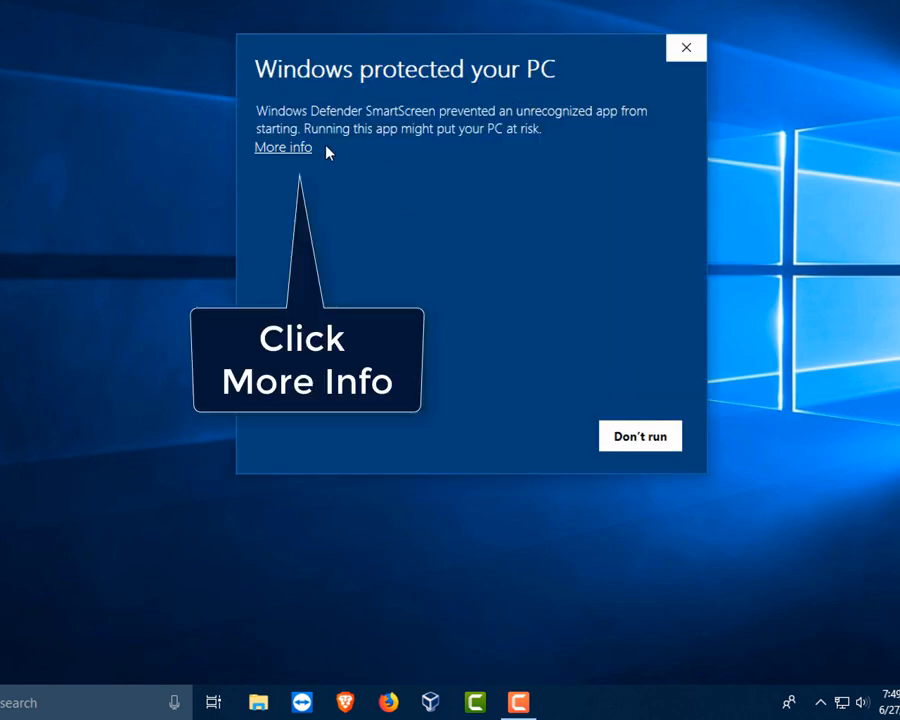
pyautogui.click(283, 147)
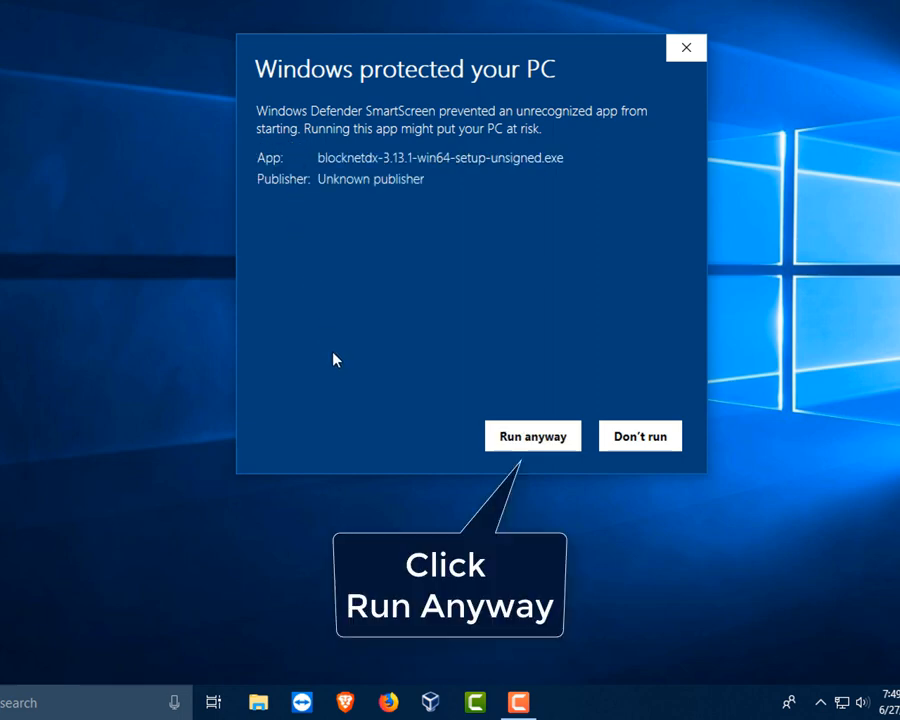
pyautogui.click(532, 435)
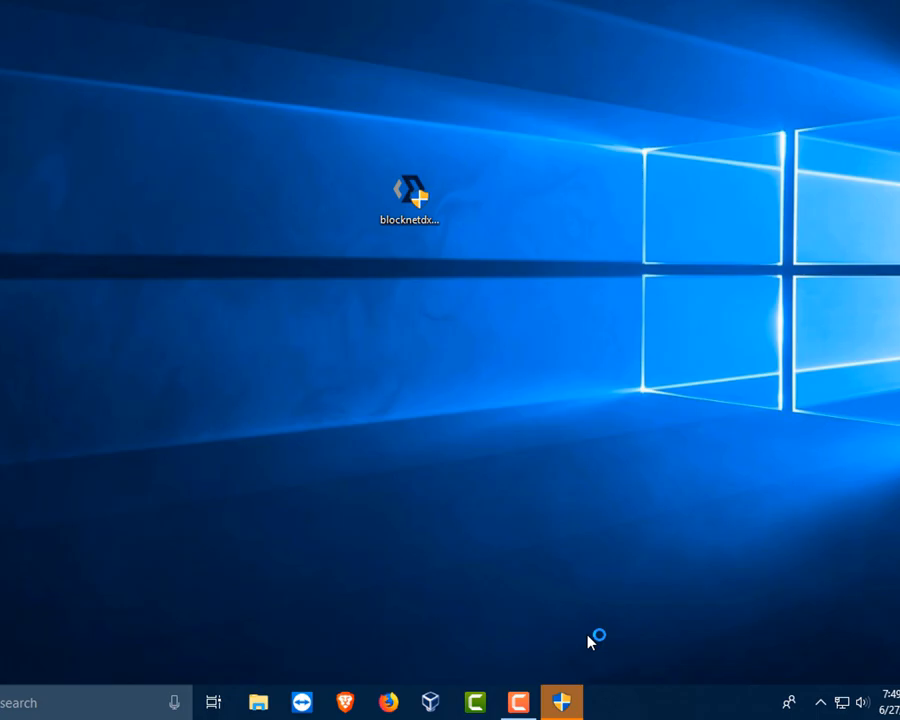
pyautogui.doubleClick(409, 195)
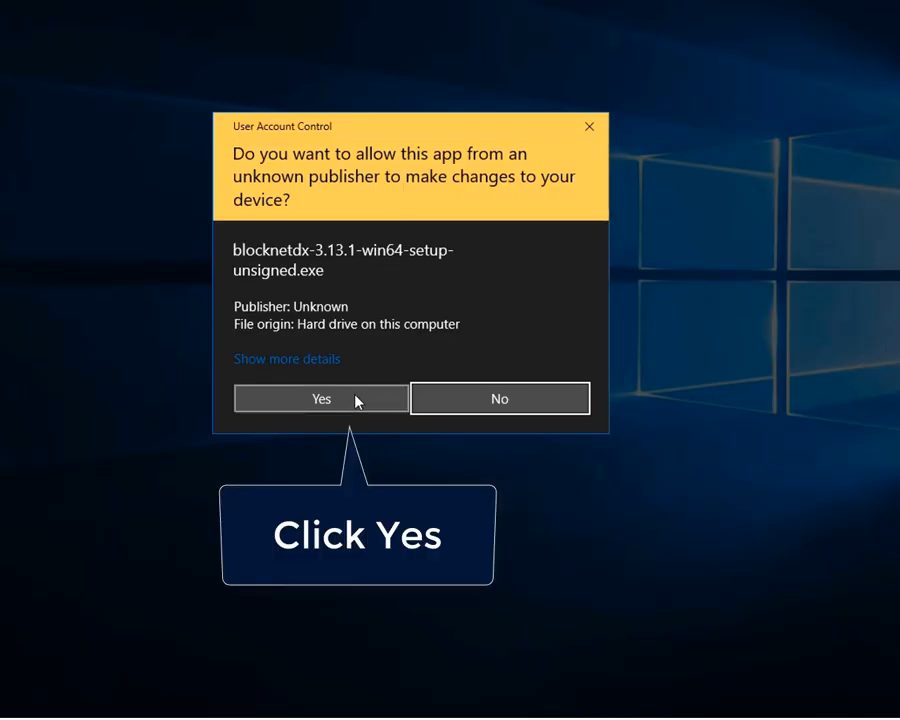
pyautogui.click(320, 398)
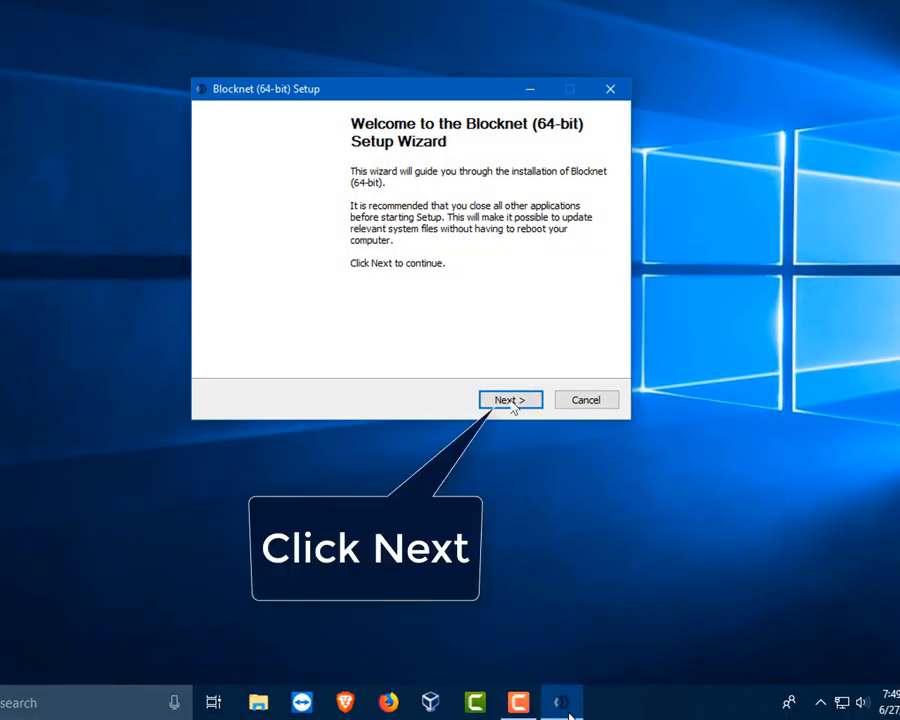
# - Install Blocknet (64-bit) to C:\Program Files\Blocknetdx with Blocknet shortcuts, finishing with Run Blocknet
pyautogui.click(510, 399)
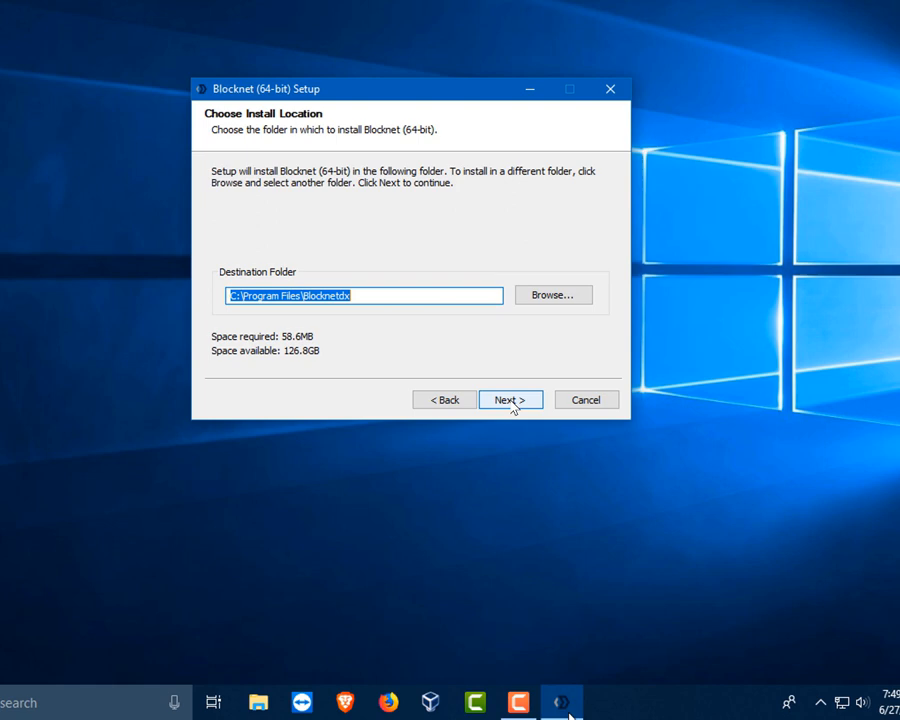
pyautogui.click(510, 399)
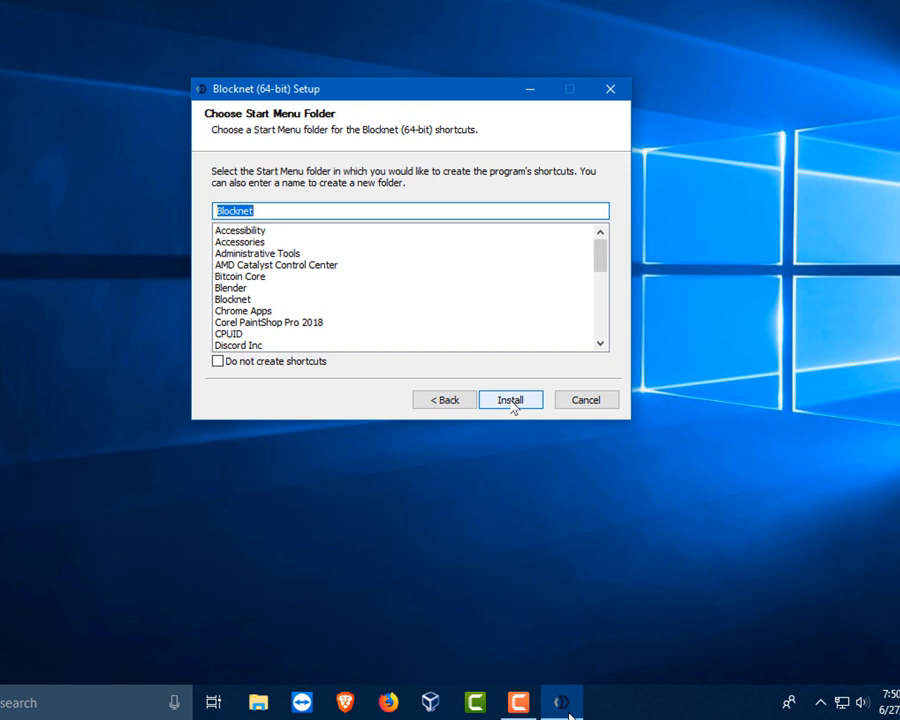
pyautogui.click(510, 399)
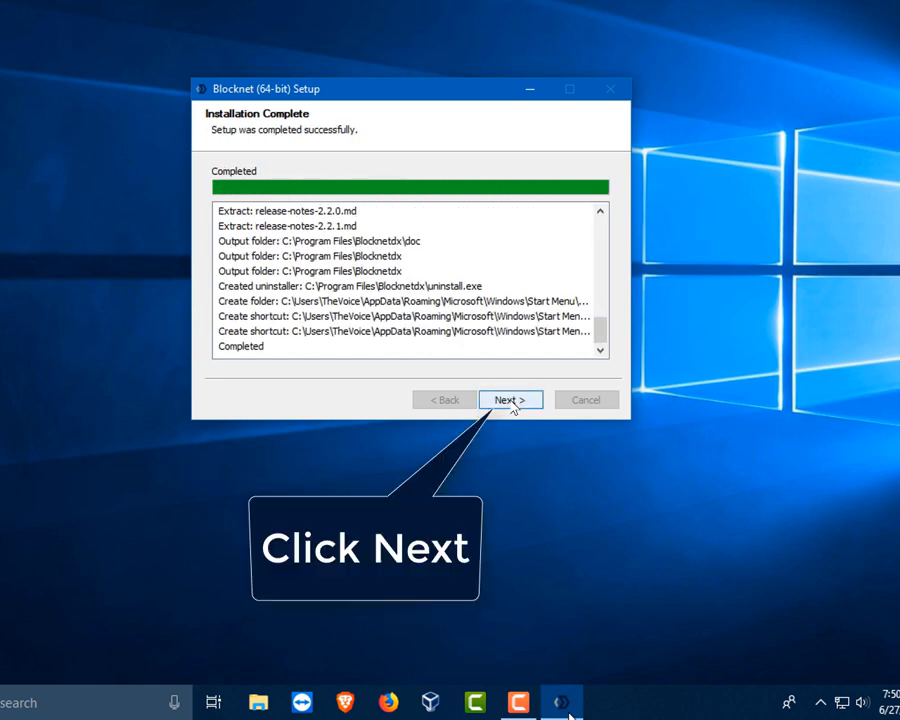
pyautogui.click(510, 399)
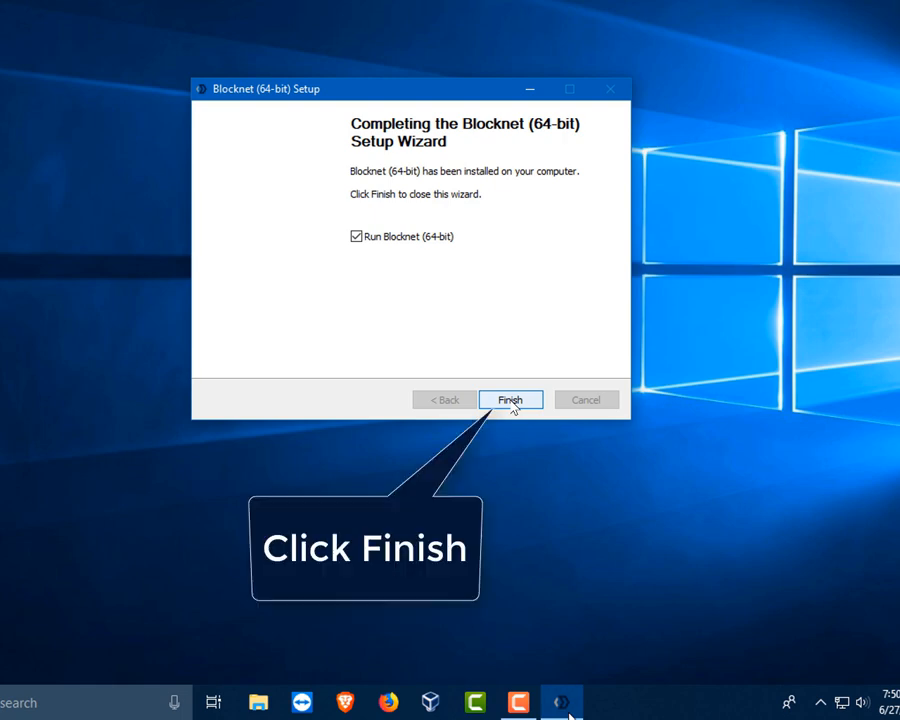
pyautogui.click(510, 399)
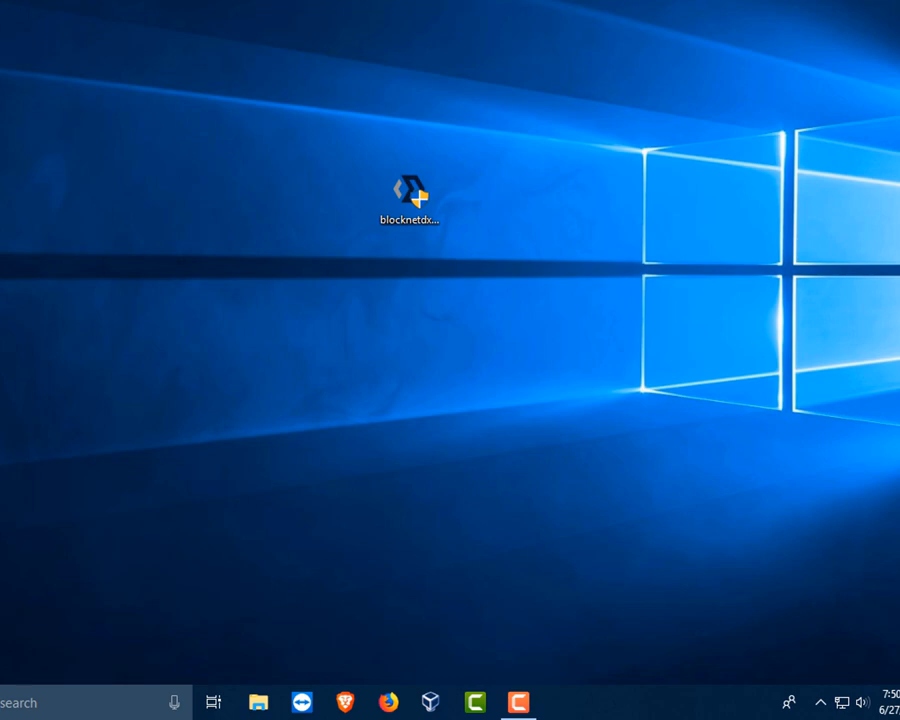
pyautogui.doubleClick(409, 190)
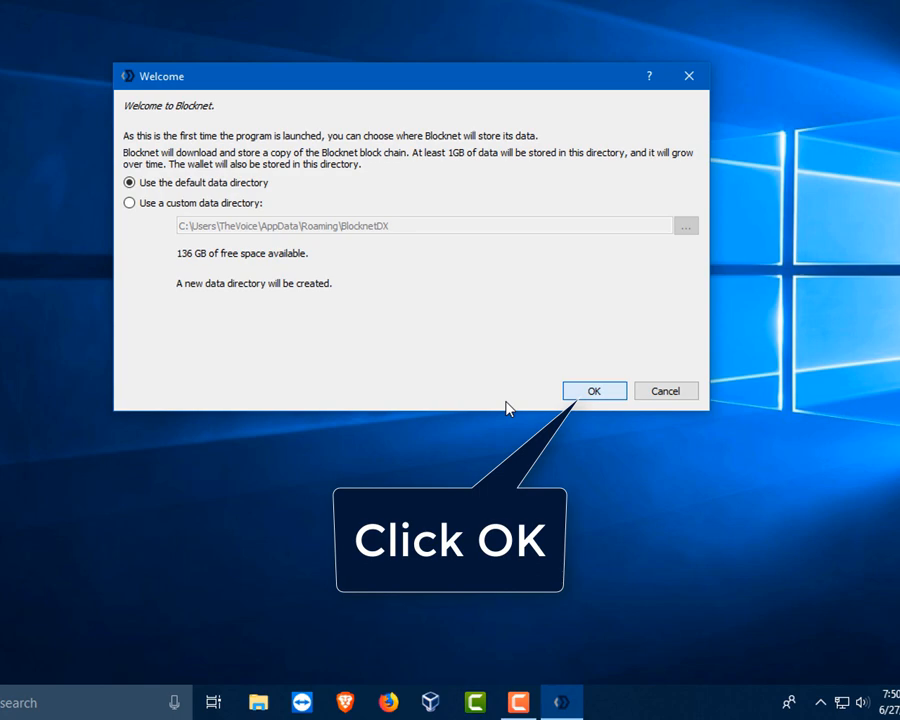
# - Accept the Welcome dialog's default data directory and allow firewall access on private networks
pyautogui.click(593, 390)
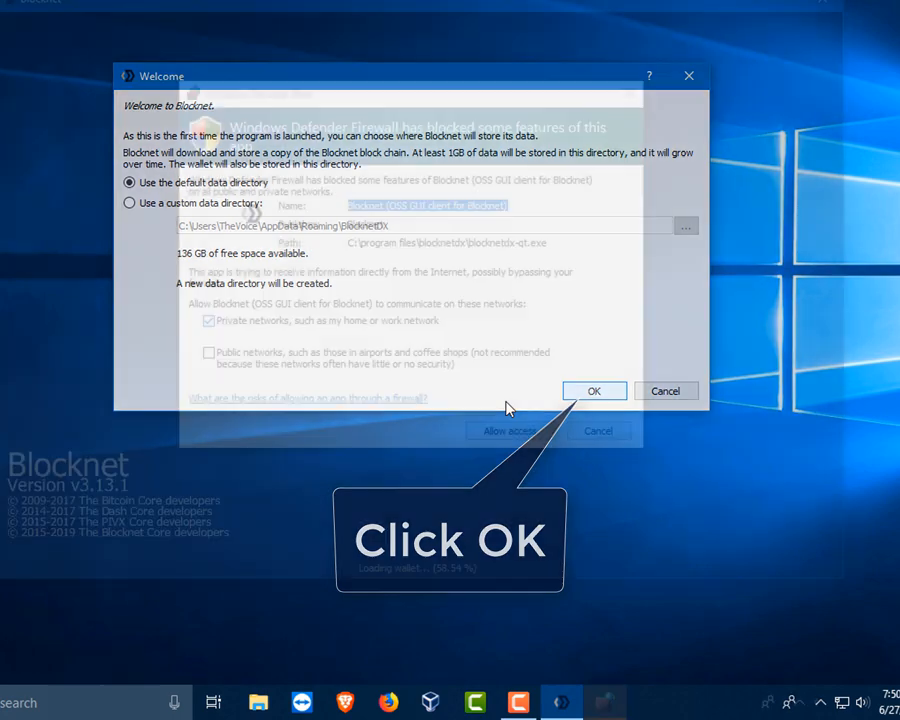
pyautogui.click(594, 390)
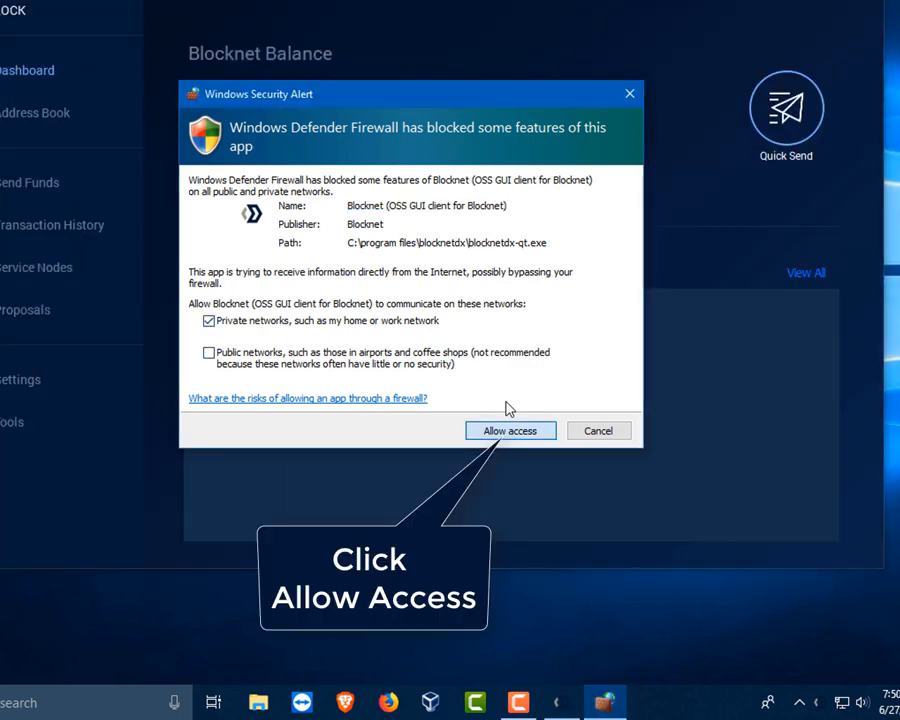
pyautogui.click(510, 430)
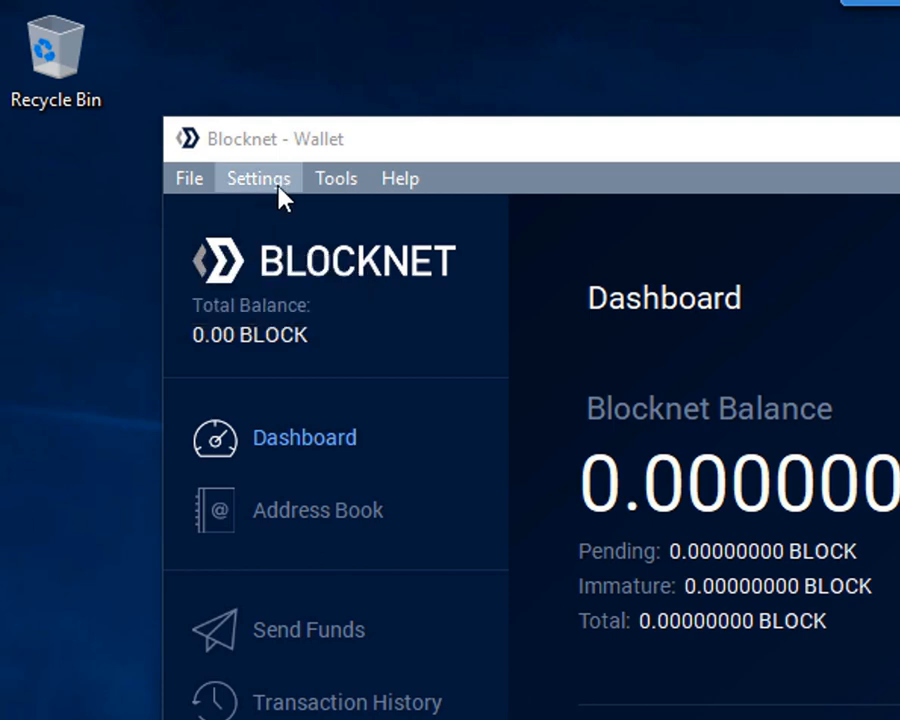
# - Encrypt the wallet from Settings > Encrypt Wallet with a repeated passphrase, confirming Yes
pyautogui.click(258, 178)
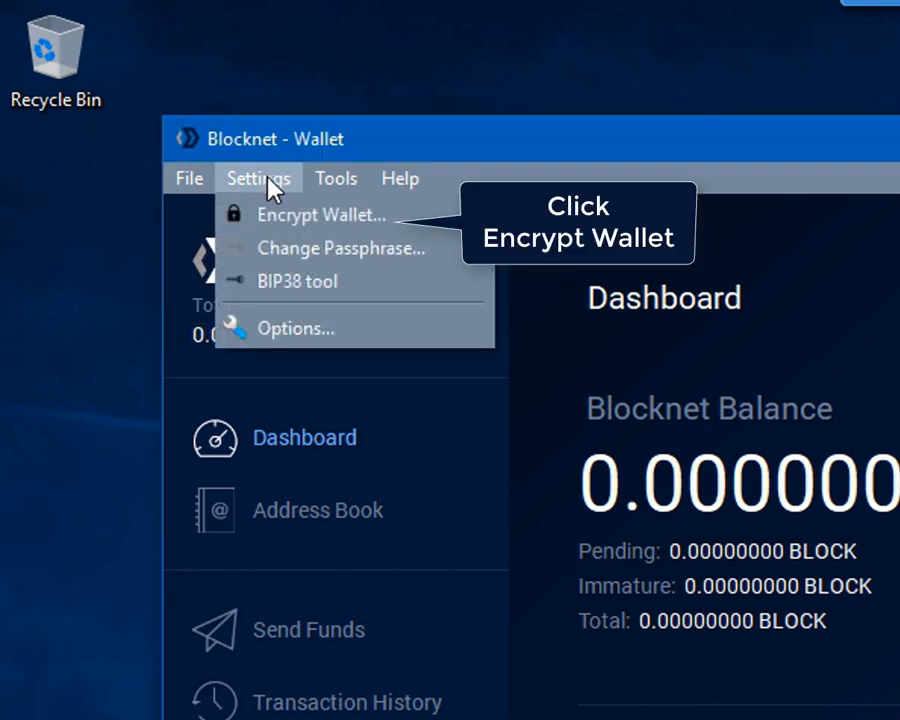
pyautogui.click(320, 214)
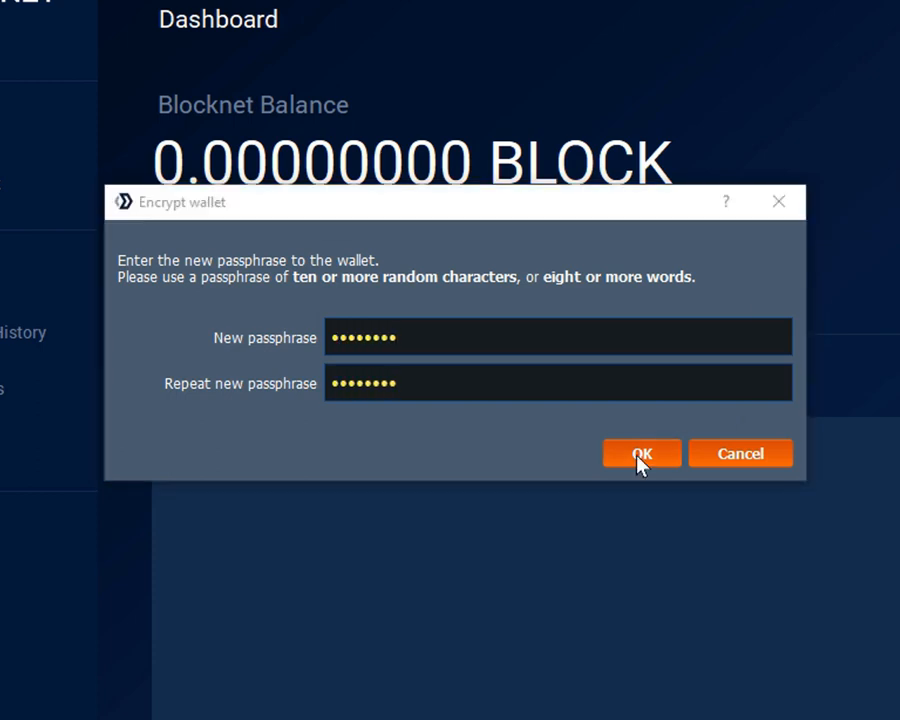
pyautogui.click(641, 453)
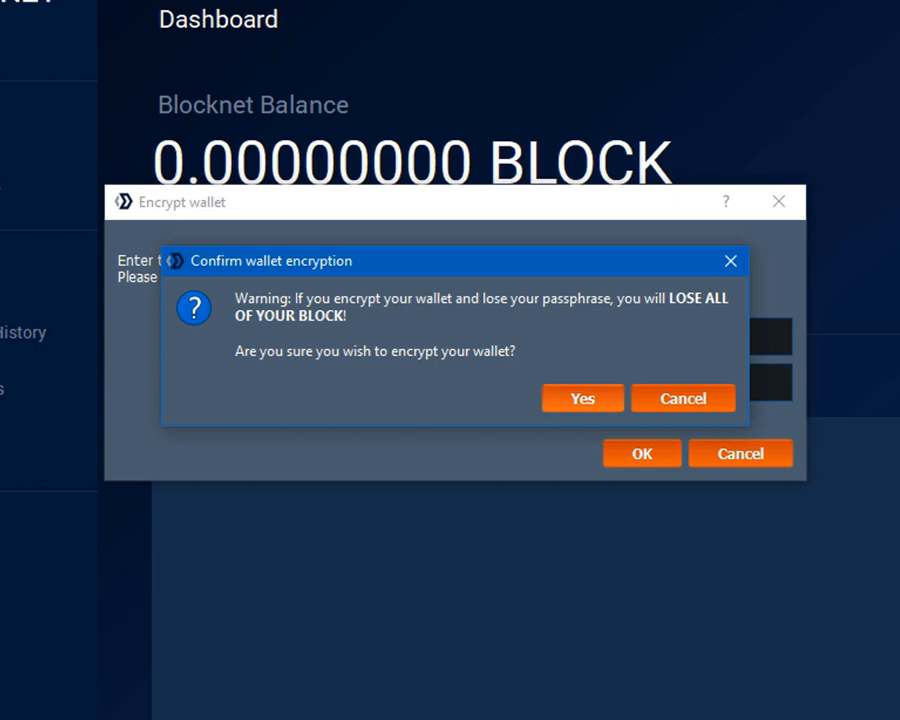
pyautogui.click(582, 398)
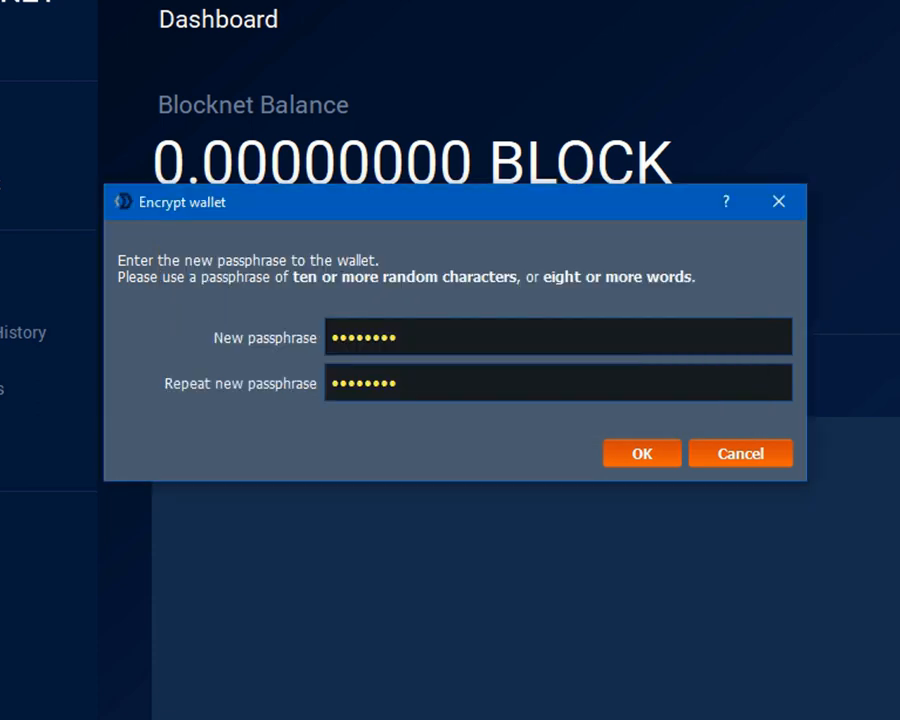
pyautogui.click(641, 453)
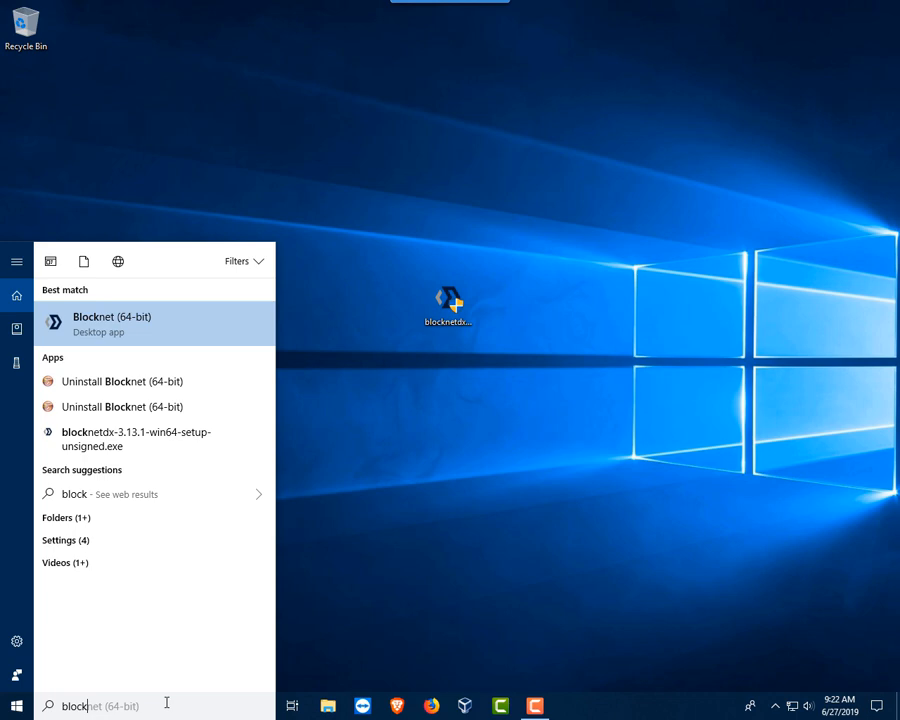
# - Relaunch Blocknet (64-bit) from the Windows search results for 'block'
pyautogui.click(110, 324)
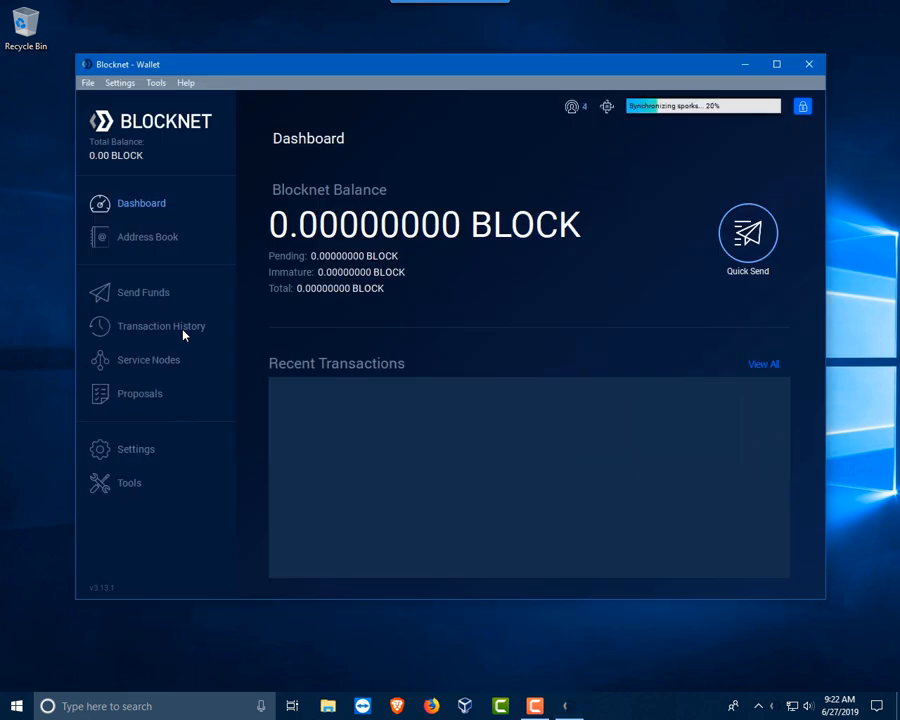
pyautogui.moveTo(788, 189)
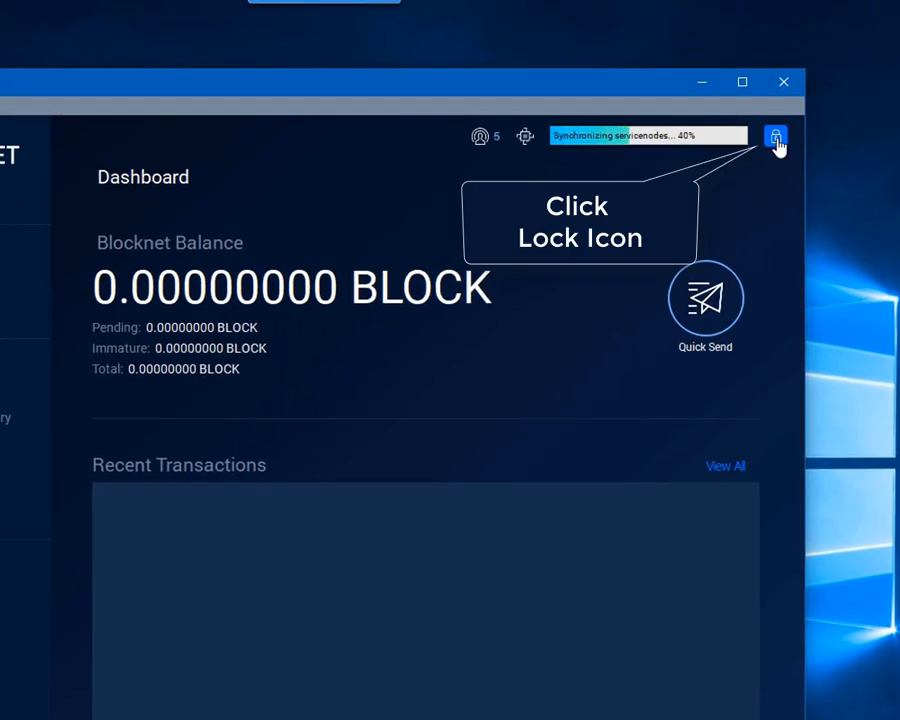
# - Use the lock icon's Unlock Wallet for Staking Only option, entering the passphrase
pyautogui.click(775, 137)
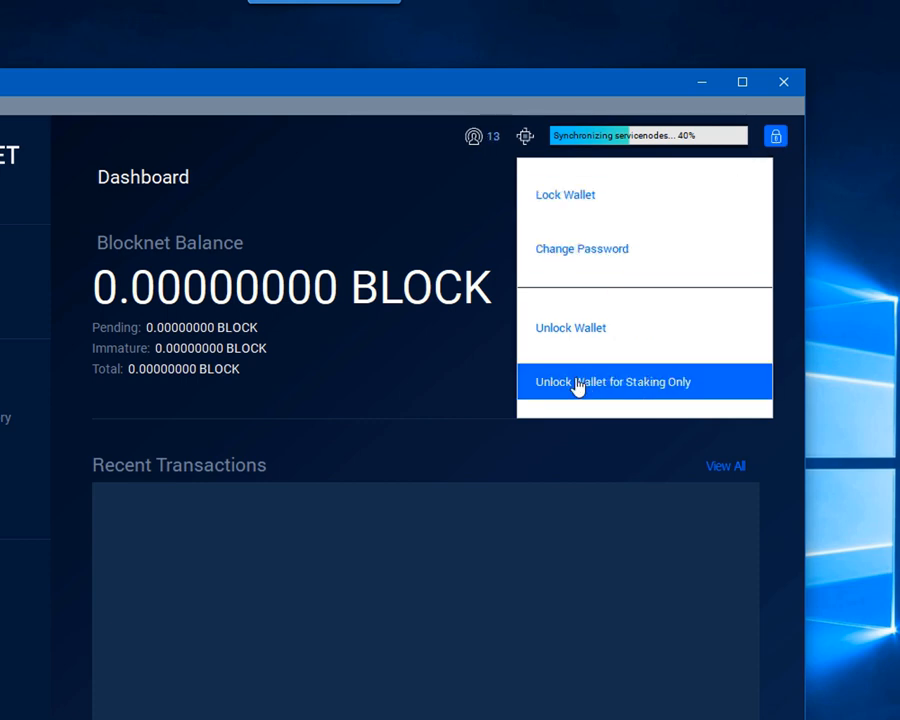
pyautogui.click(613, 381)
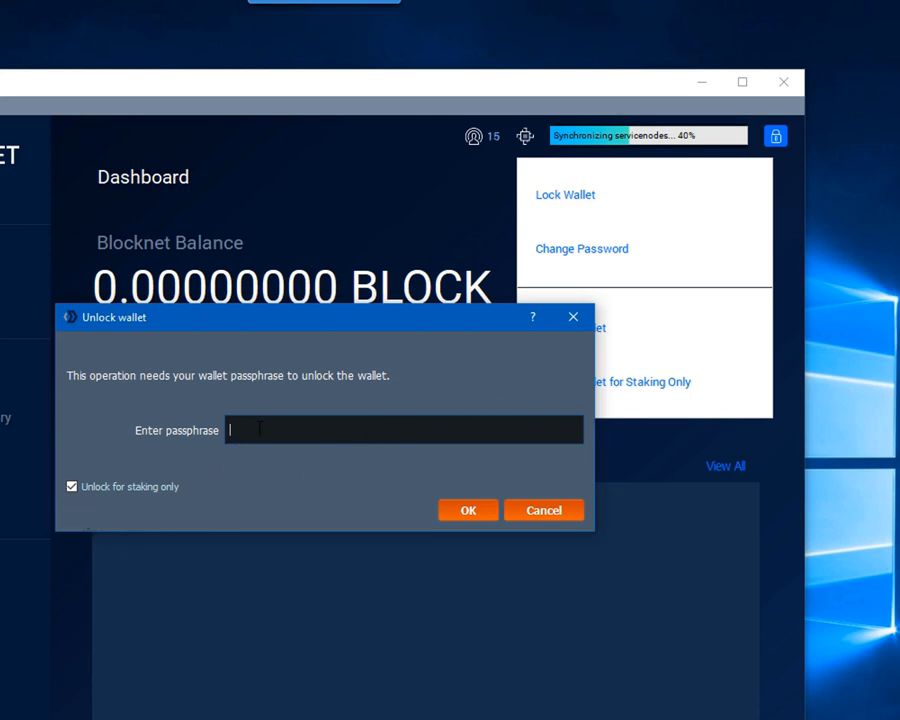
pyautogui.write('•')
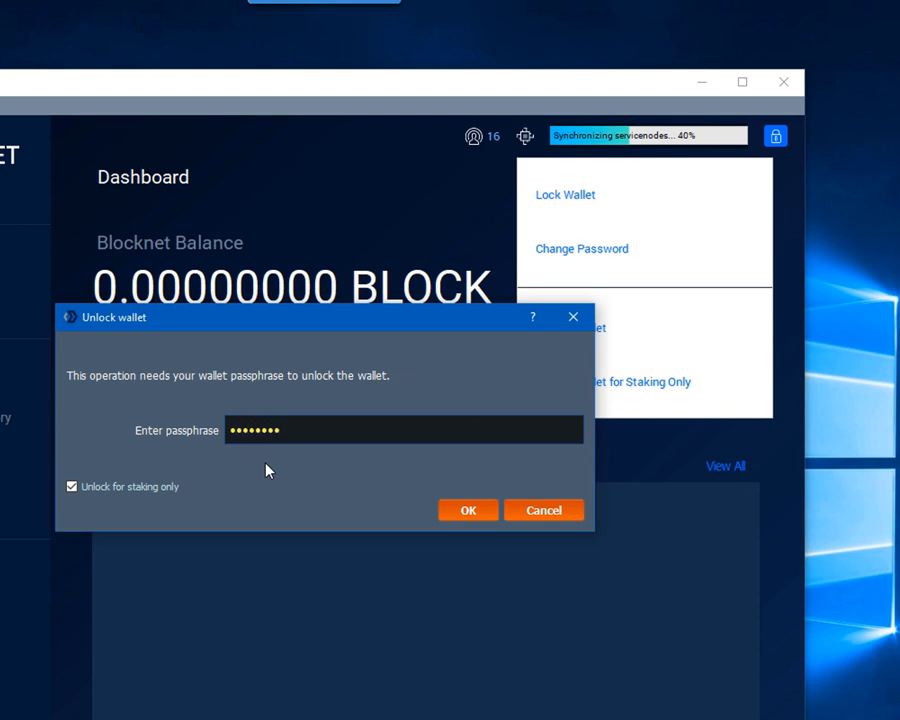
pyautogui.click(467, 510)
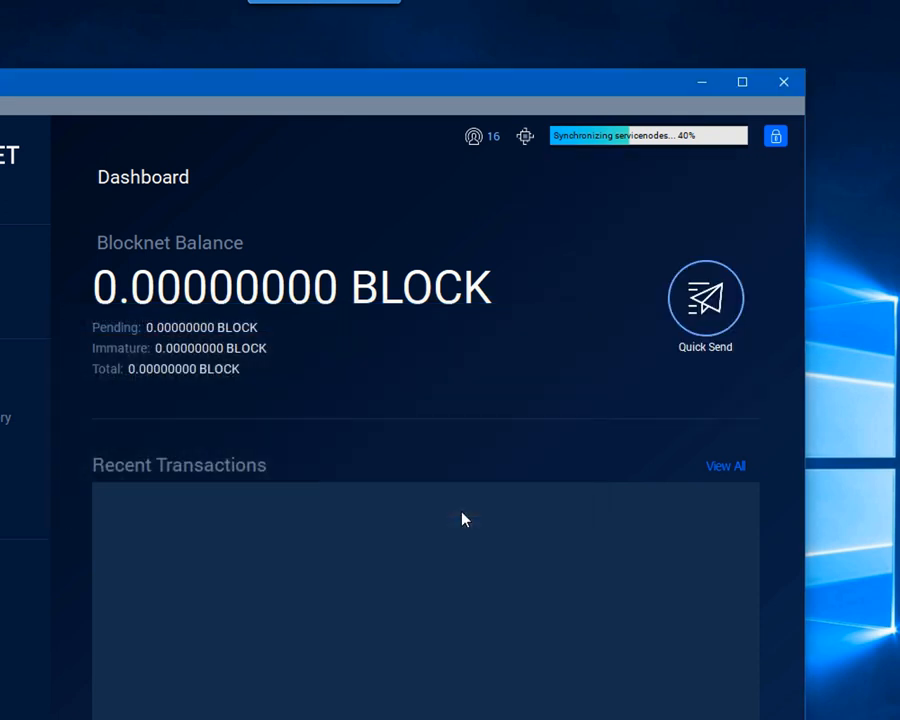
pyautogui.moveTo(775, 137)
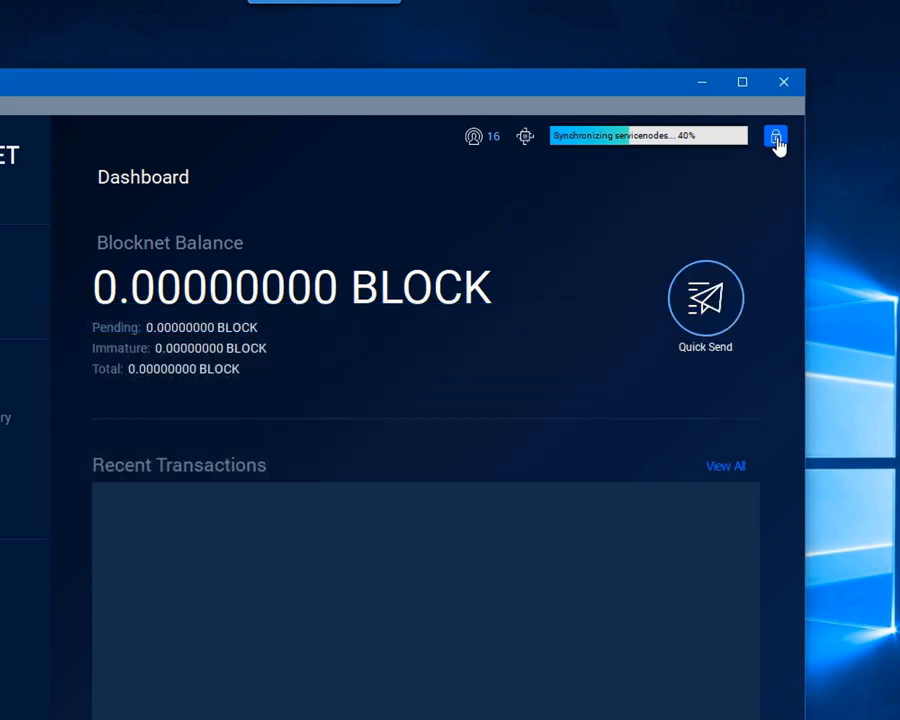
# - Unlock the wallet with its passphrase, leaving staking-only unchecked
pyautogui.click(775, 137)
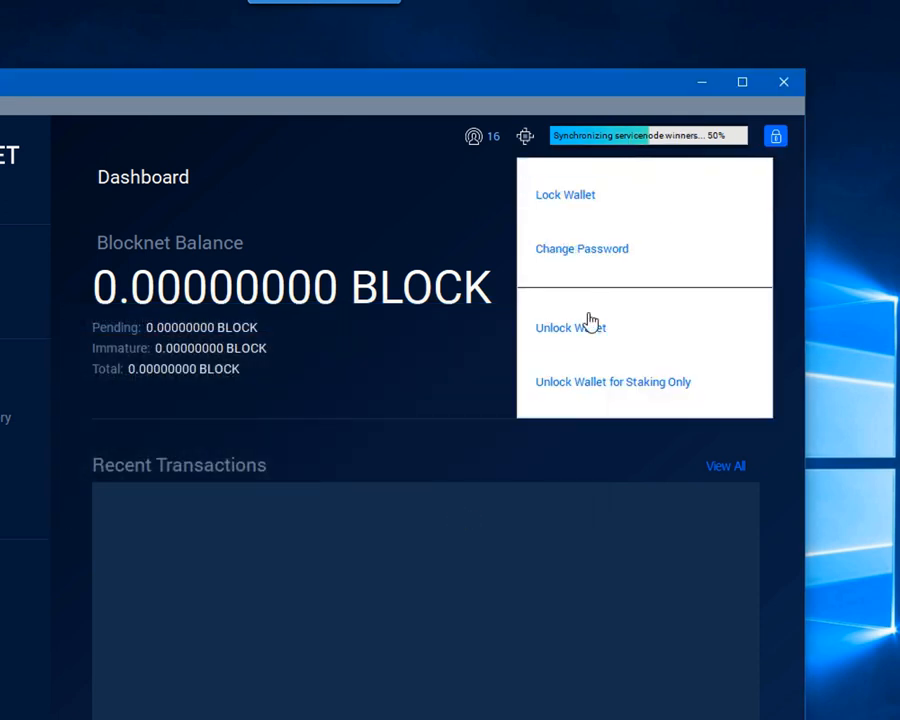
pyautogui.click(571, 327)
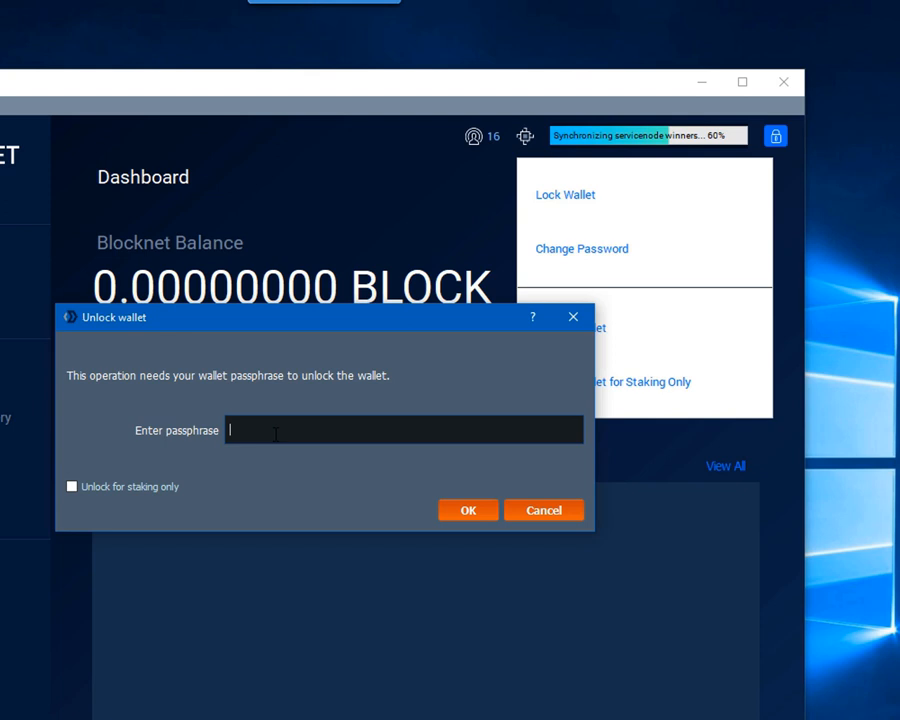
pyautogui.write('password')
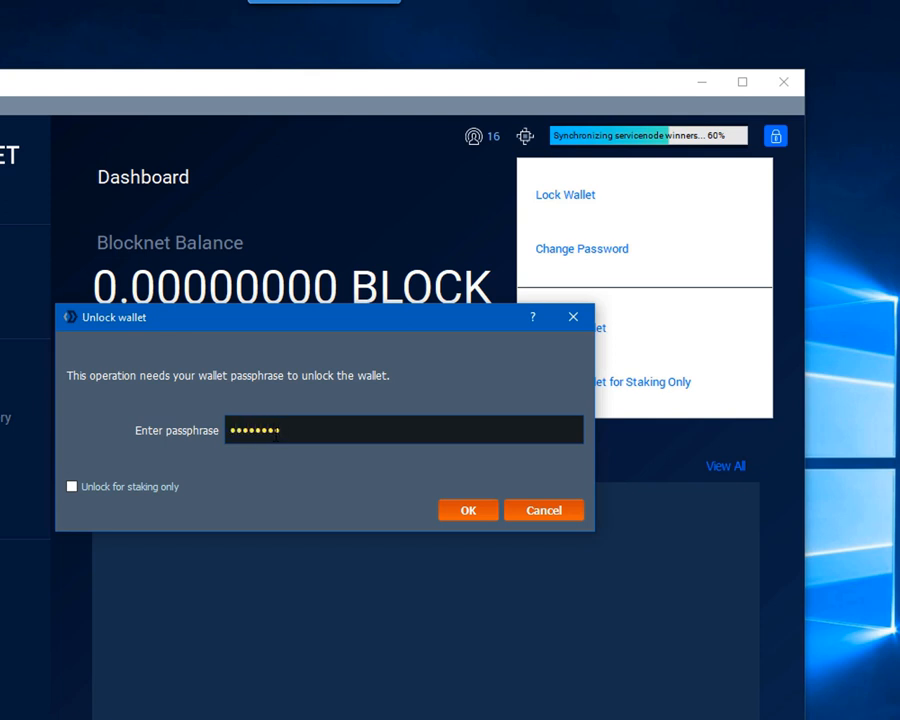
pyautogui.click(467, 510)
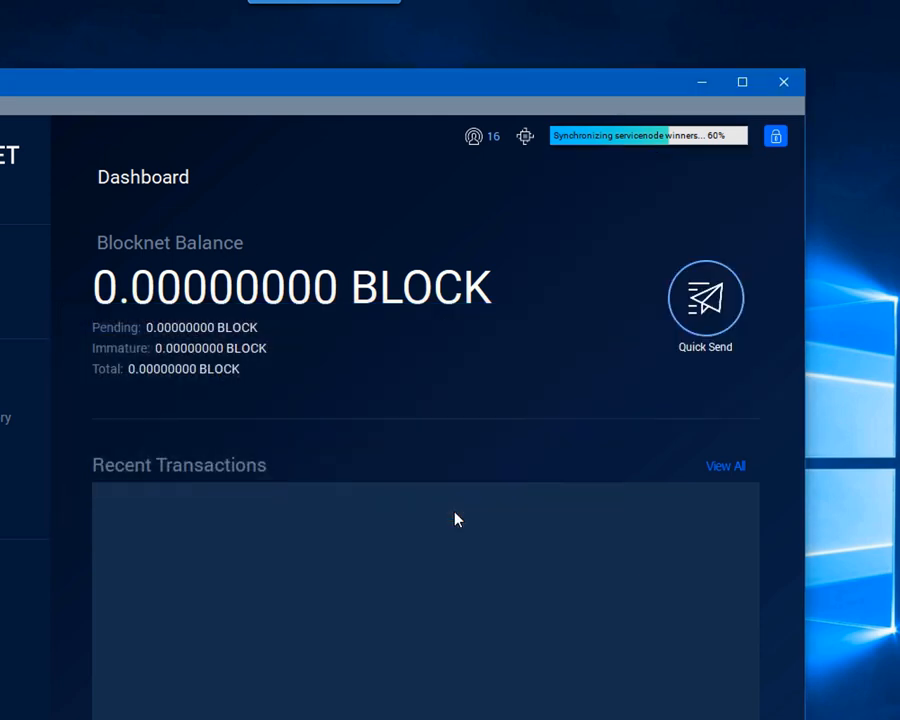
pyautogui.moveTo(776, 136)
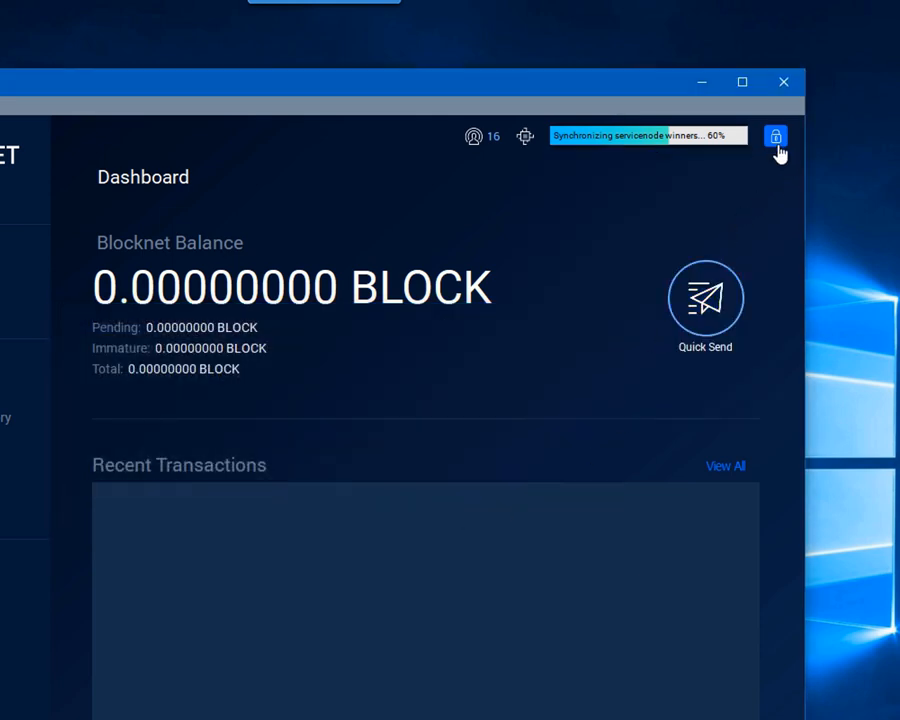
pyautogui.click(776, 137)
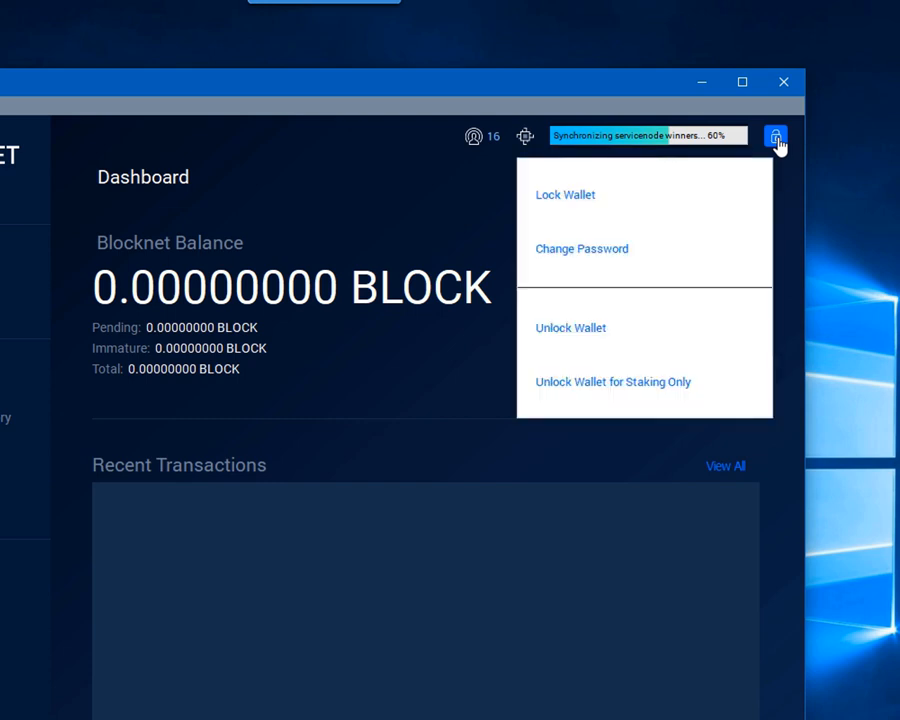
pyautogui.moveTo(583, 200)
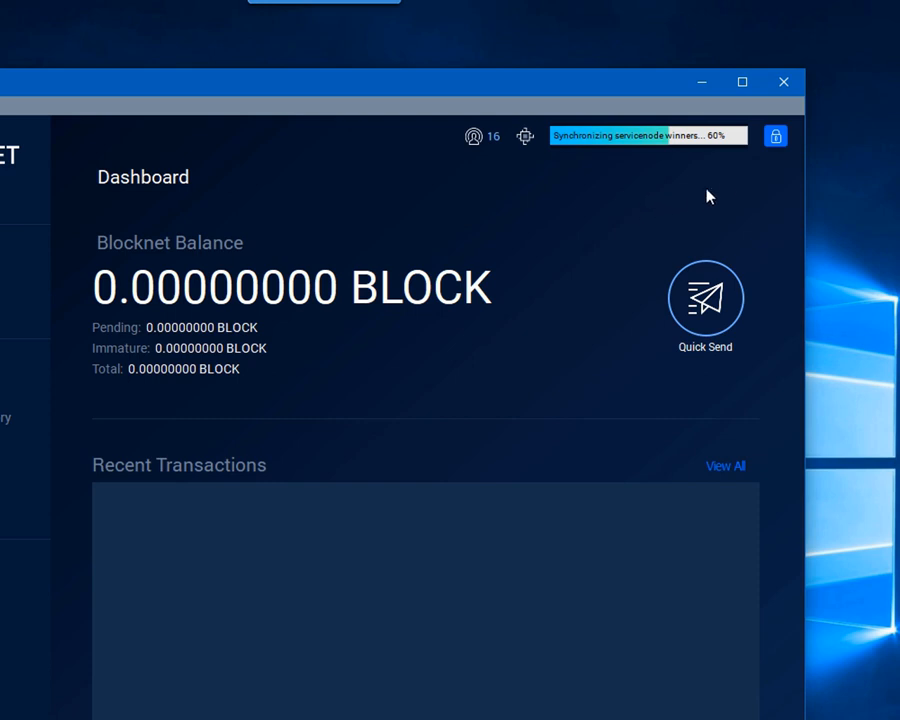
# - Enter the old and new passphrases under Change Password, then dismiss the success message
pyautogui.click(776, 137)
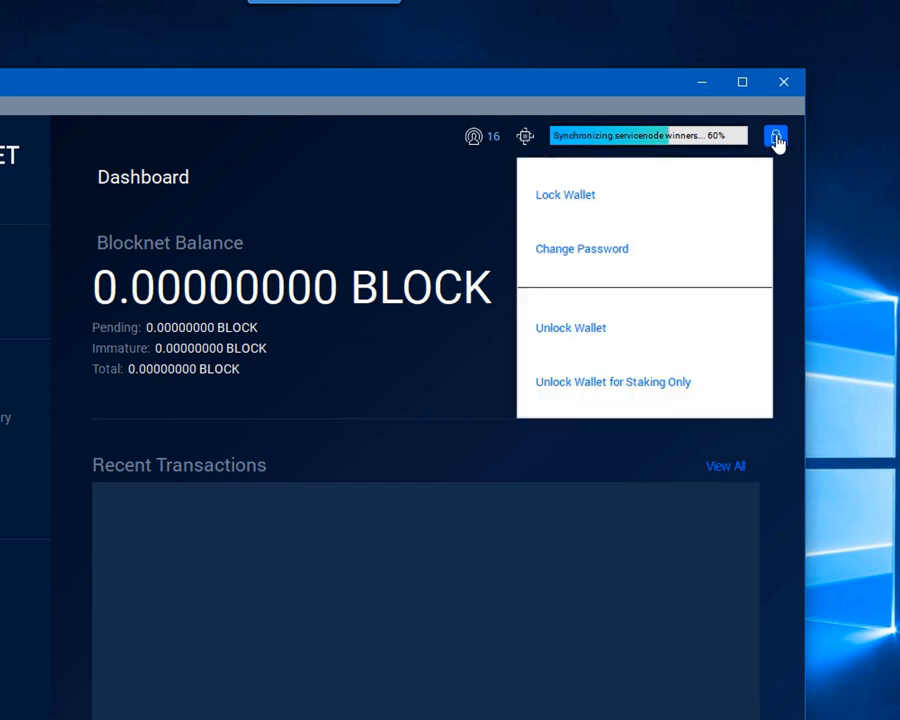
pyautogui.click(581, 248)
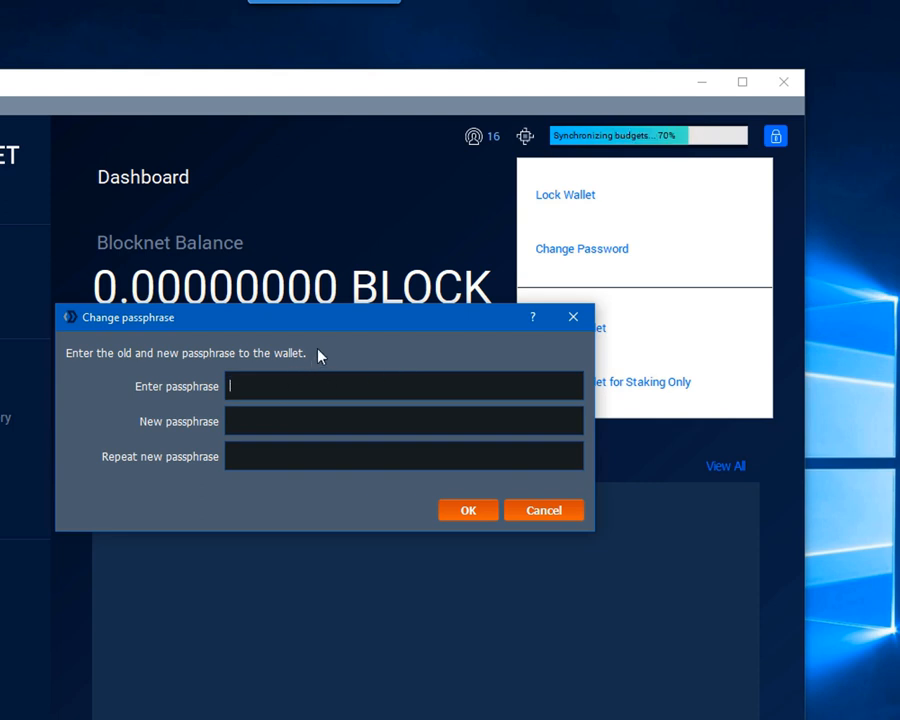
pyautogui.write('••••••')
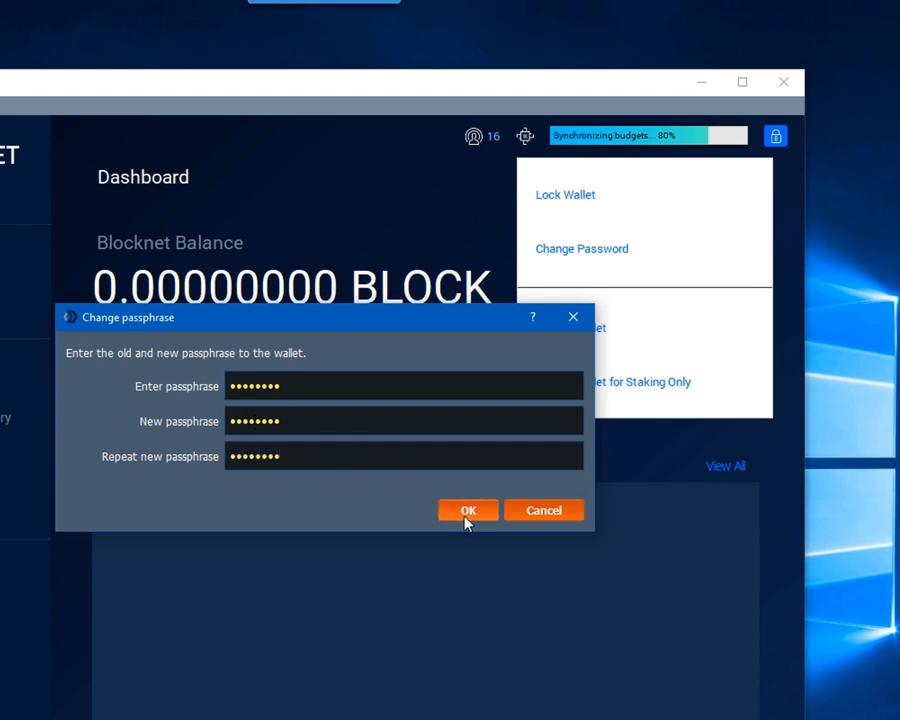
pyautogui.click(467, 510)
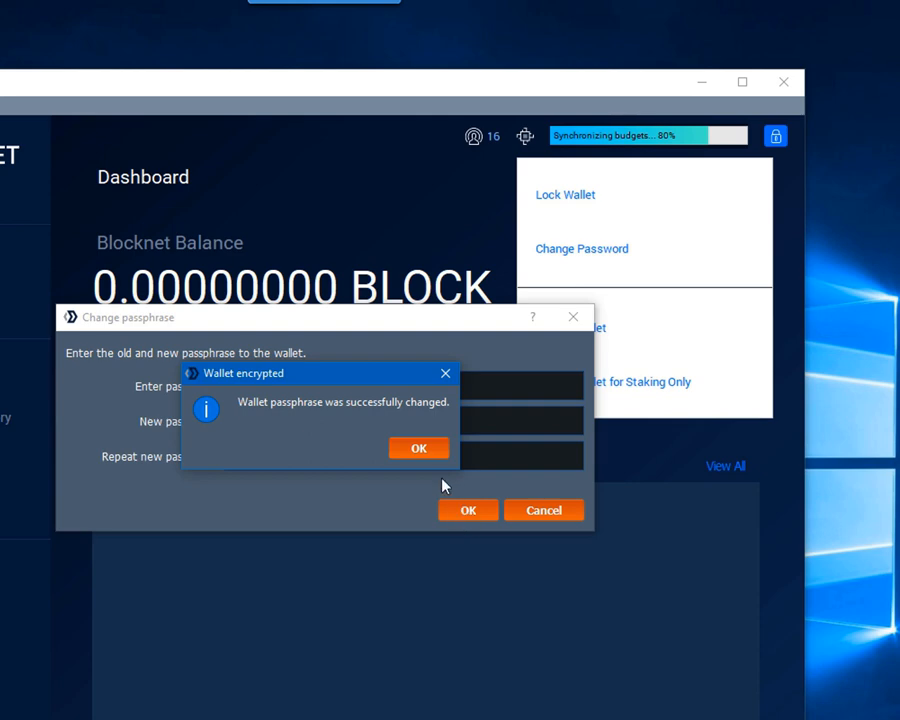
pyautogui.click(419, 447)
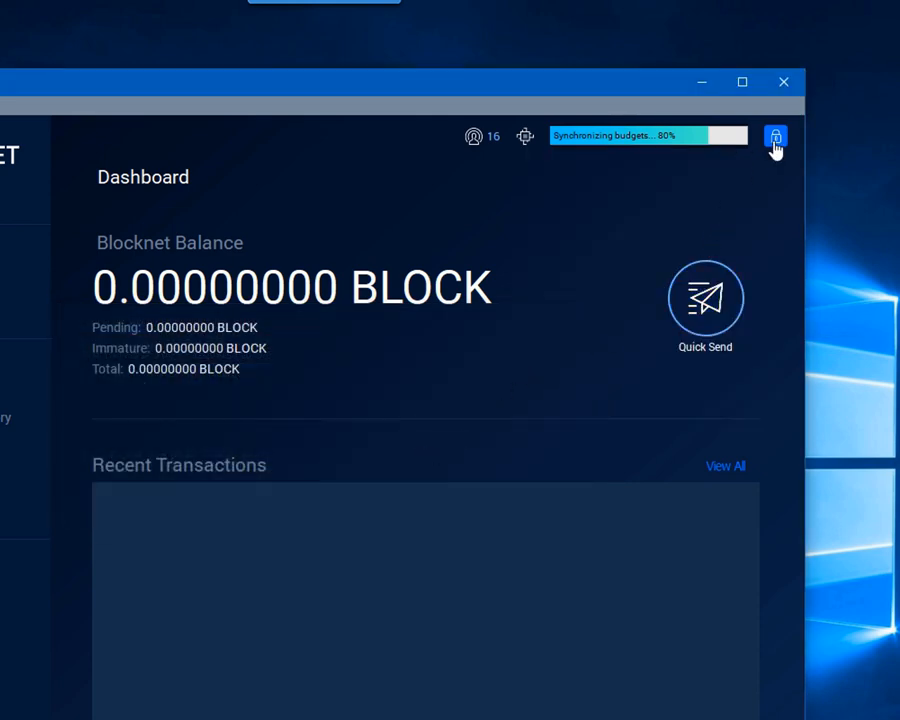
pyautogui.moveTo(775, 140)
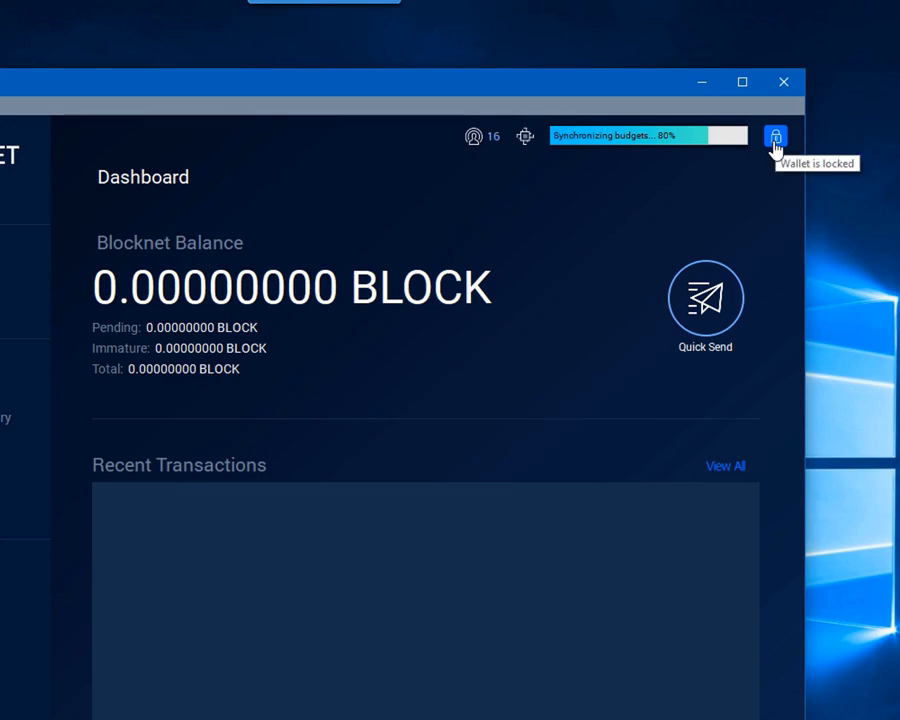